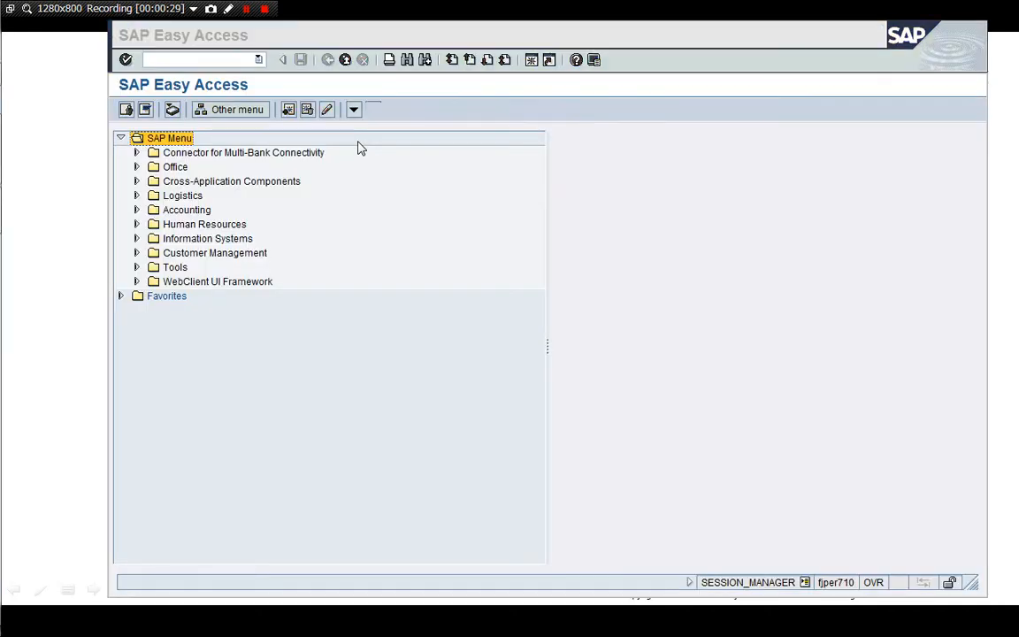
# - Open the SAP Reference IMG and expand Controlling > Profitability Analysis through Structures to Flows of Actual Values
pyautogui.click(353, 109)
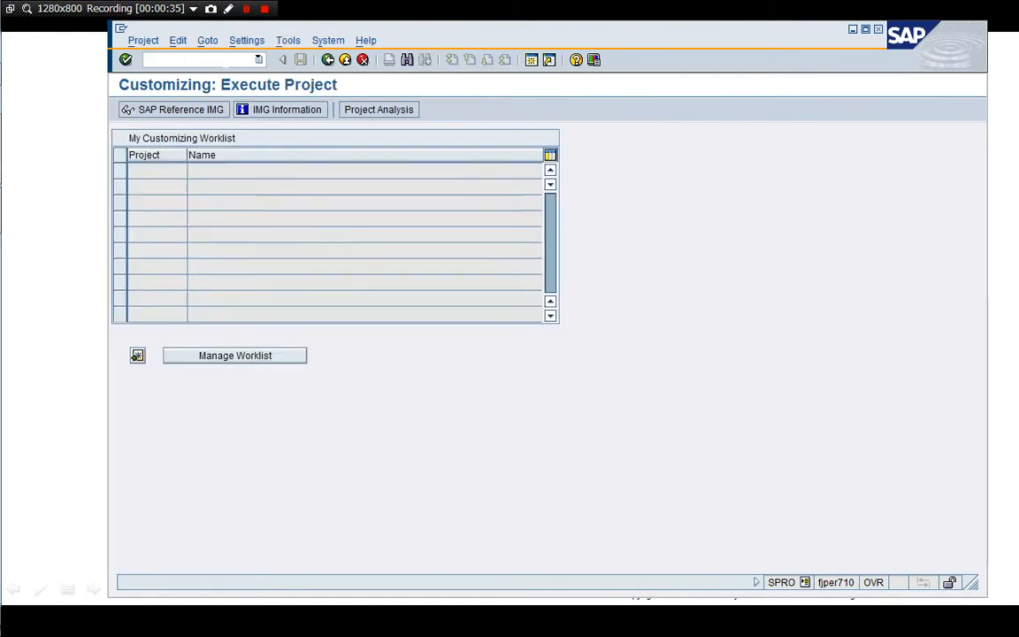
pyautogui.click(173, 109)
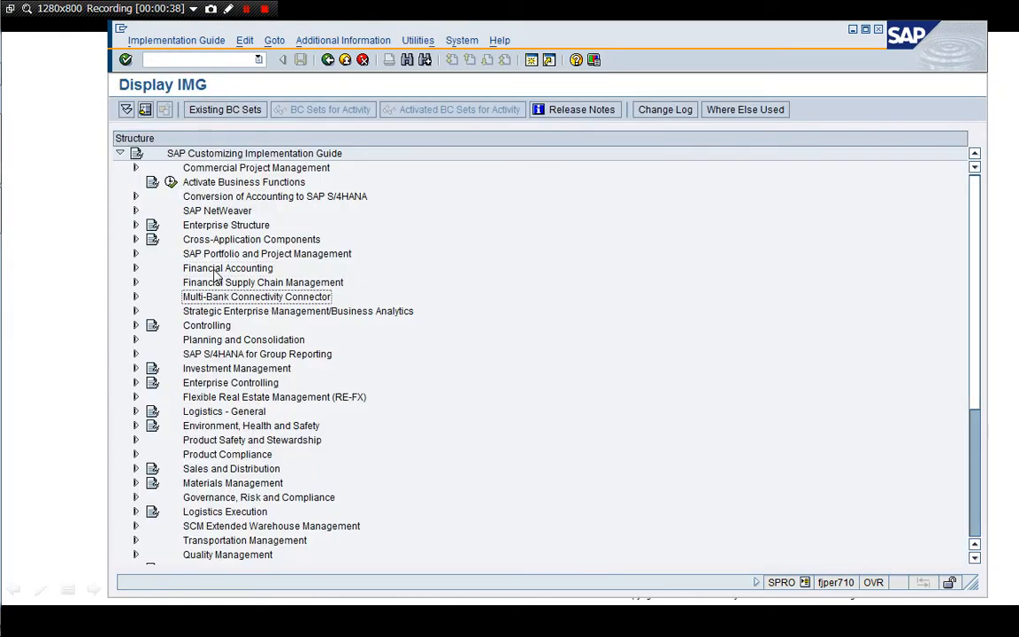
pyautogui.click(135, 324)
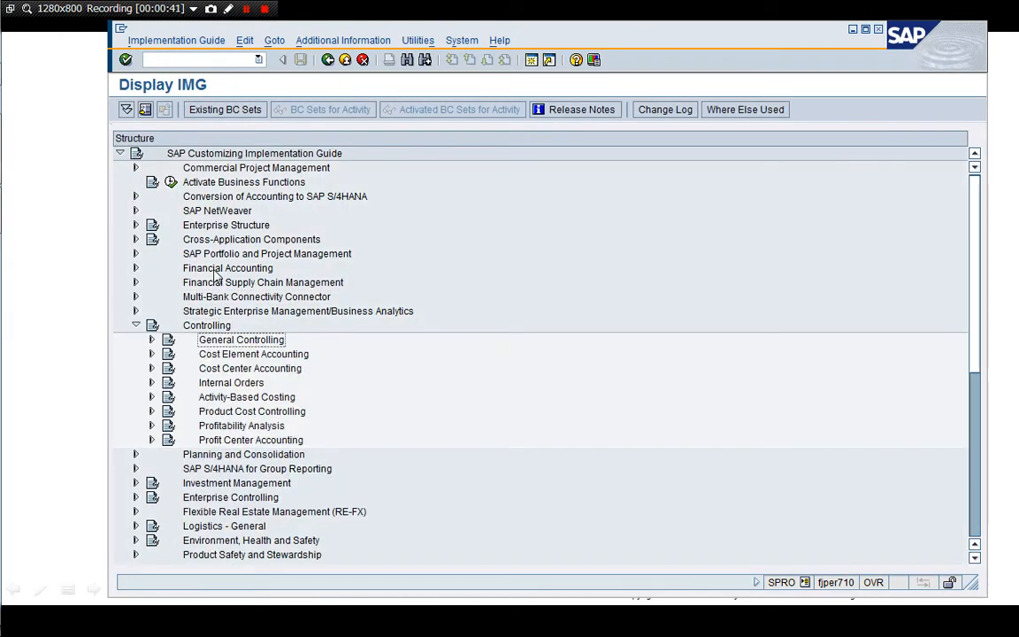
pyautogui.click(151, 426)
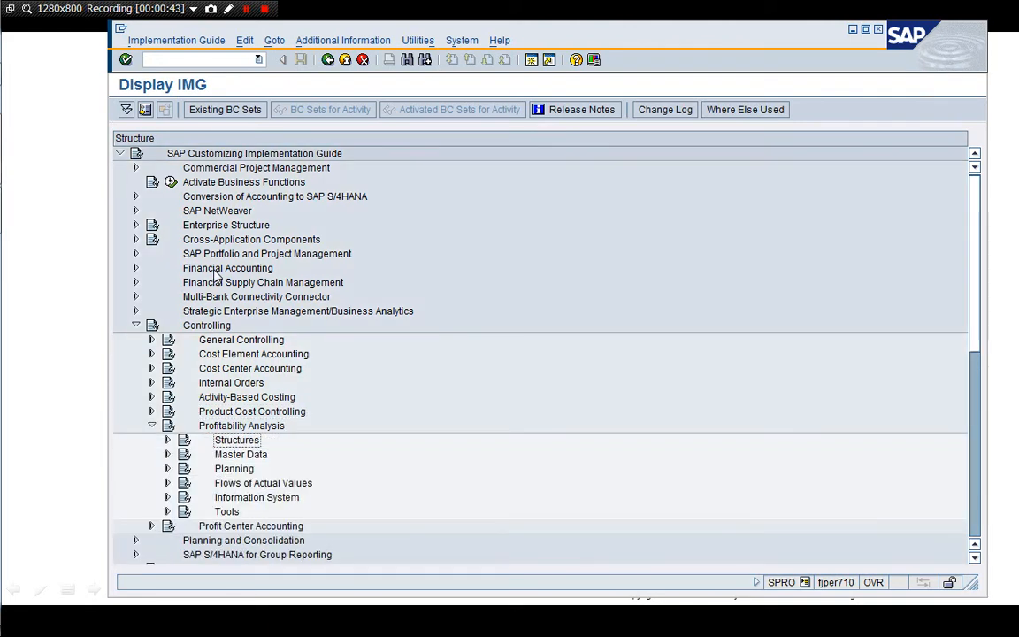
pyautogui.click(167, 440)
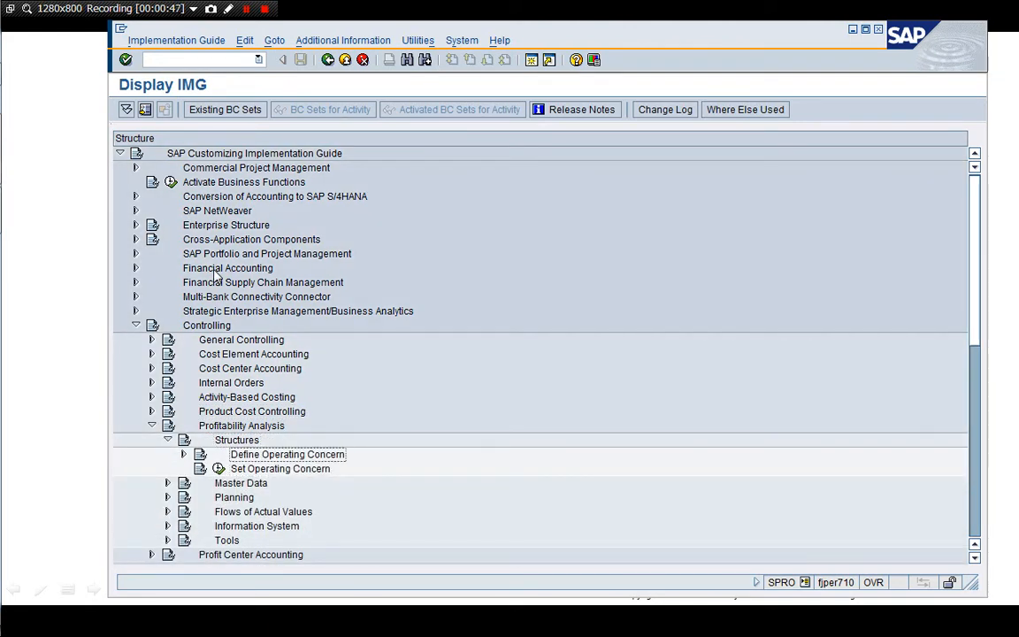
pyautogui.click(281, 469)
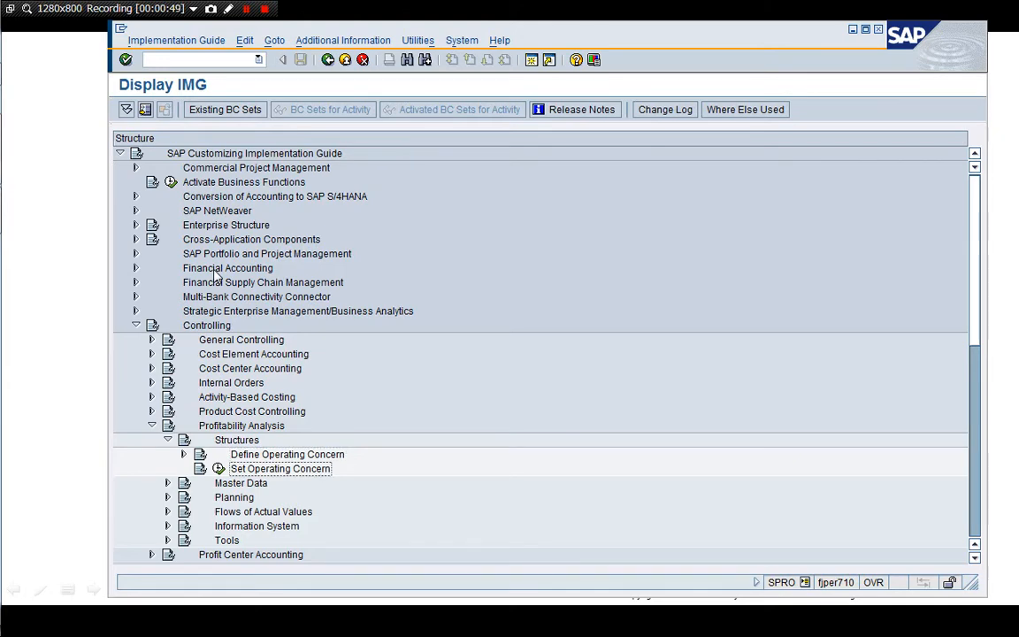
pyautogui.click(167, 440)
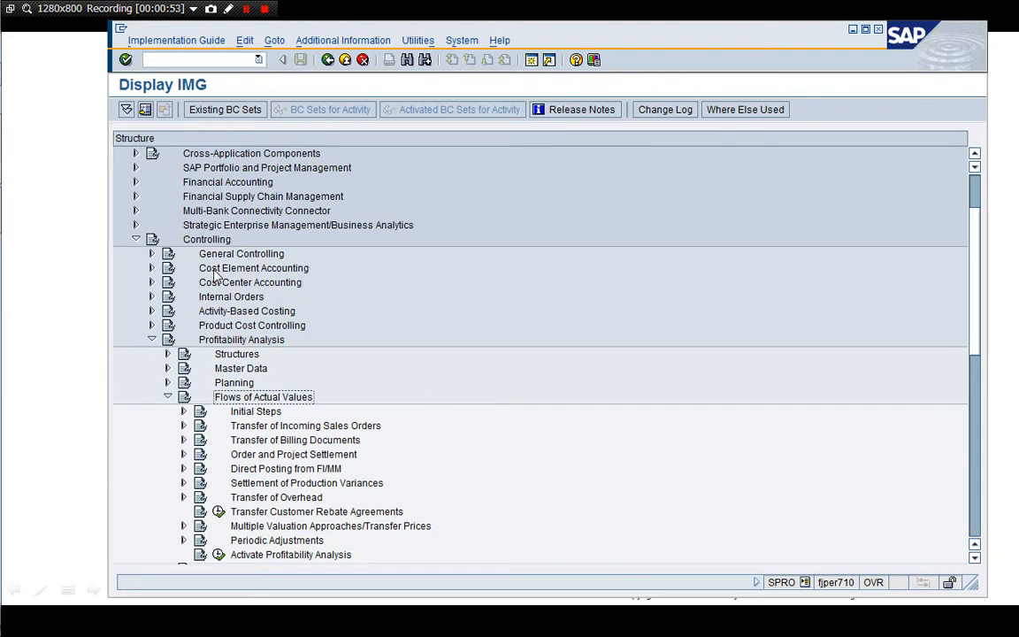
# - Expand Initial Steps > Summarization and mark the account-based summarization activity
pyautogui.click(184, 411)
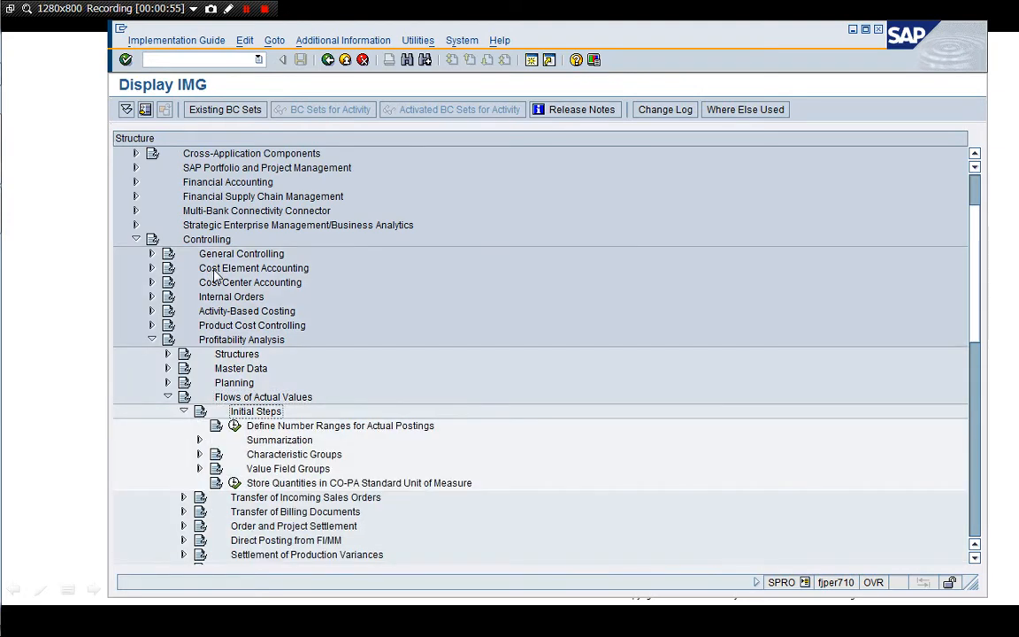
pyautogui.click(279, 440)
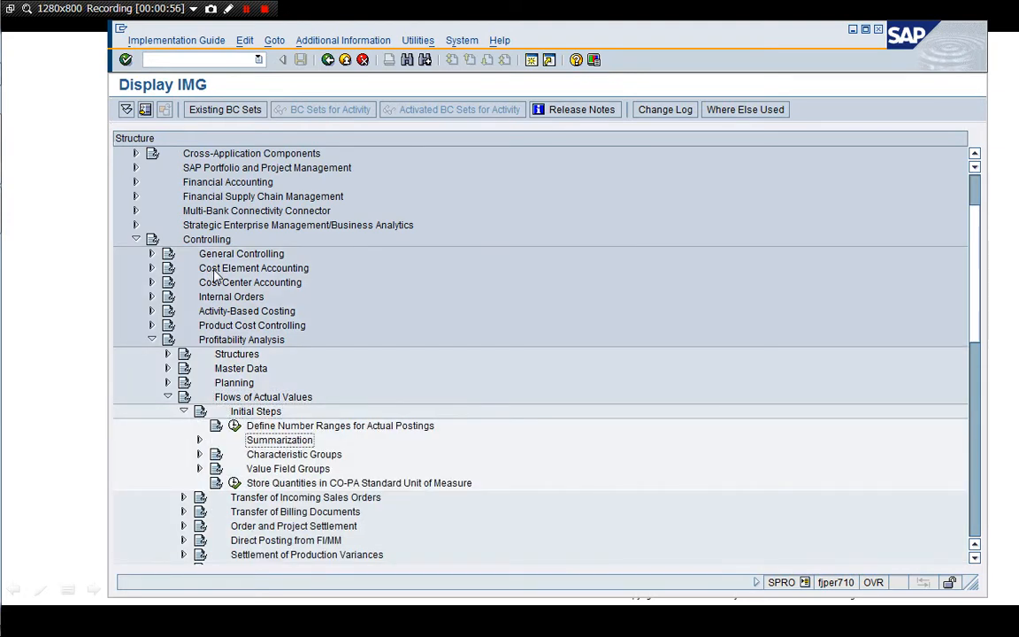
pyautogui.click(199, 440)
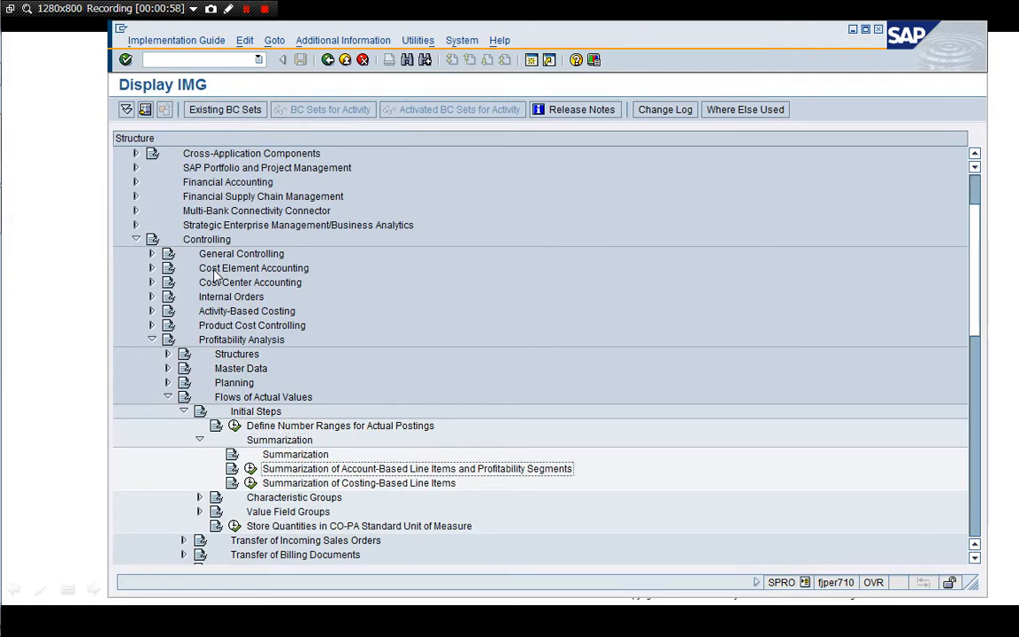
pyautogui.moveTo(783, 376)
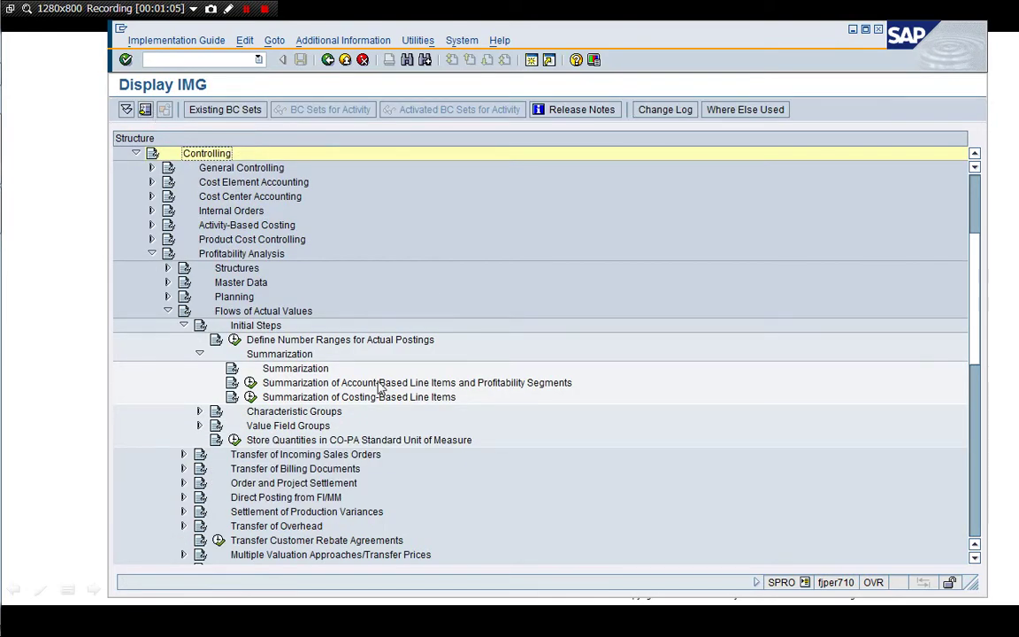
pyautogui.click(417, 383)
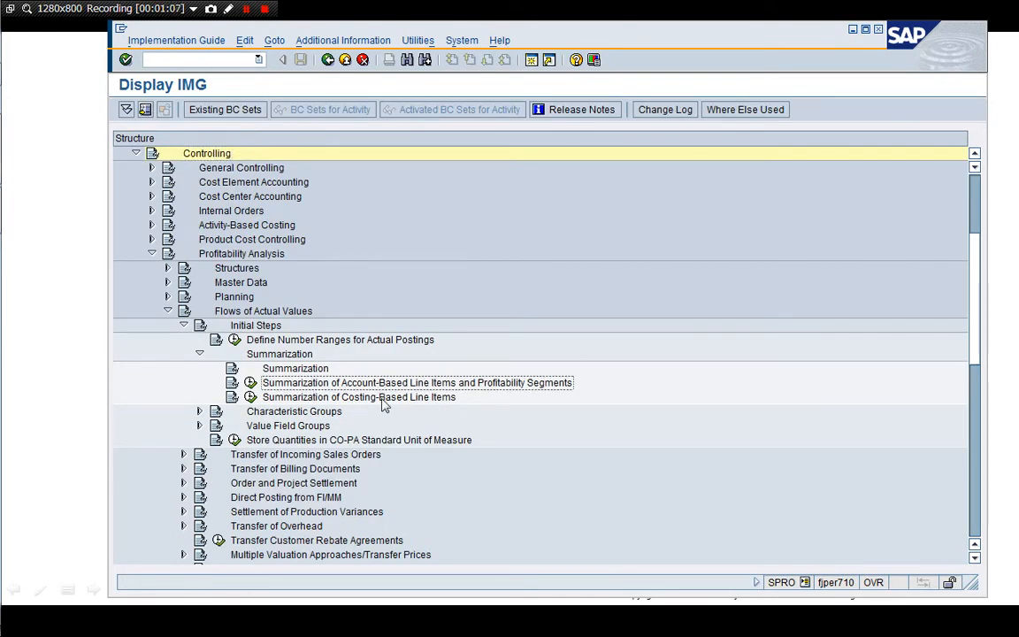
pyautogui.moveTo(480, 412)
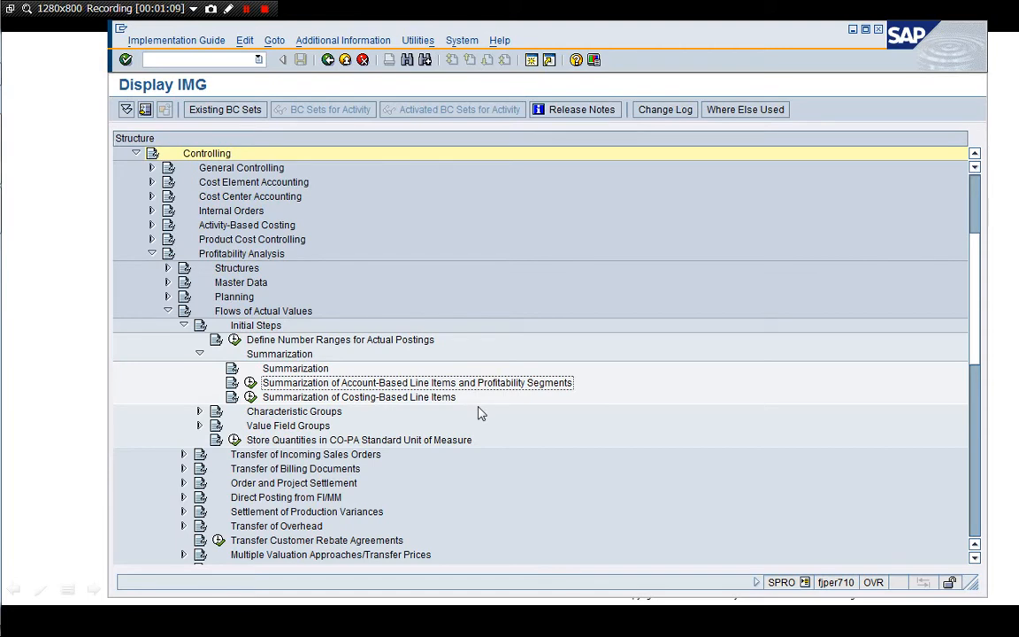
pyautogui.moveTo(283, 409)
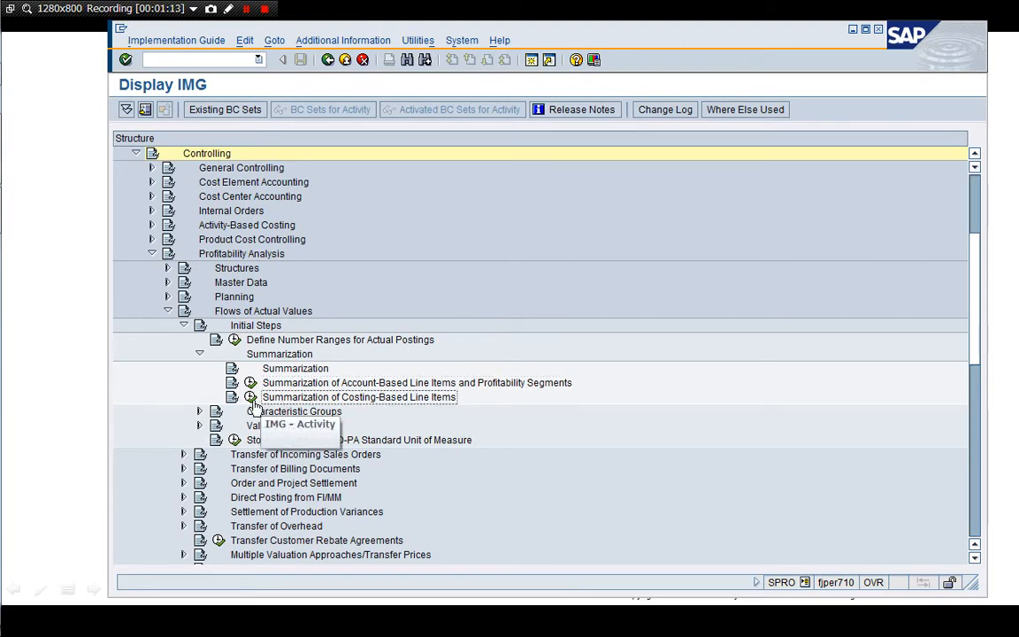
pyautogui.moveTo(315, 416)
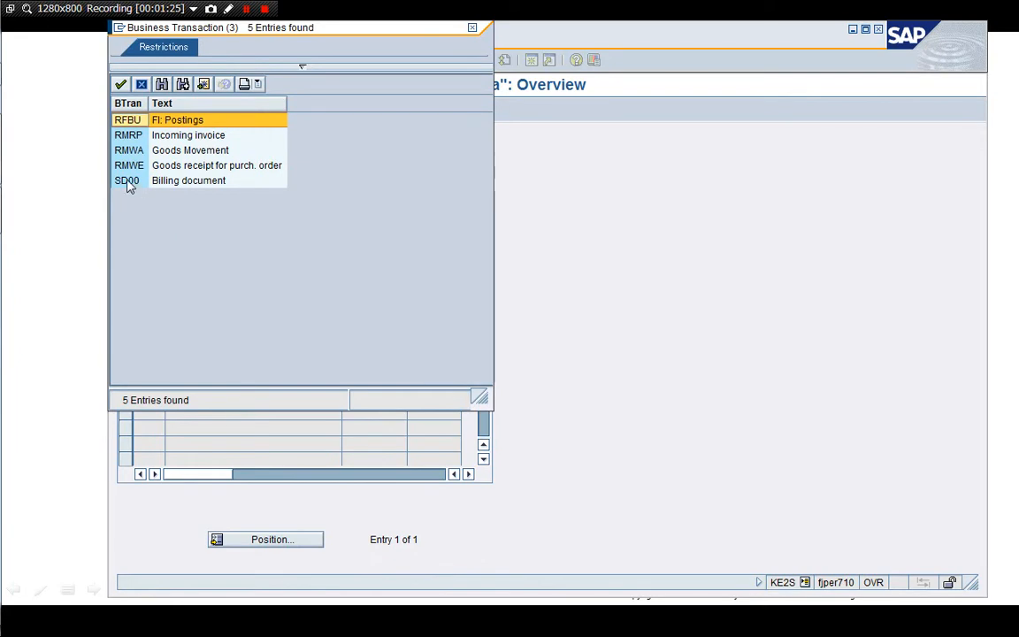
# - View the five costing-based summarization business transactions and return to the IMG
pyautogui.click(189, 181)
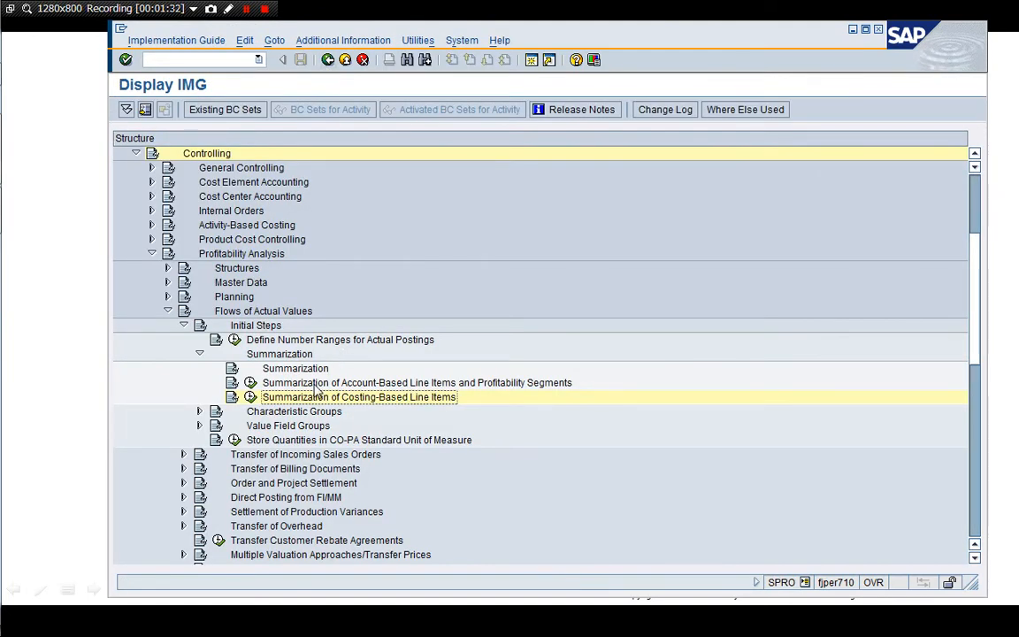
# - Run account-based summarization for work area A000 and review the Sales Order and Payment terms entries
pyautogui.click(416, 382)
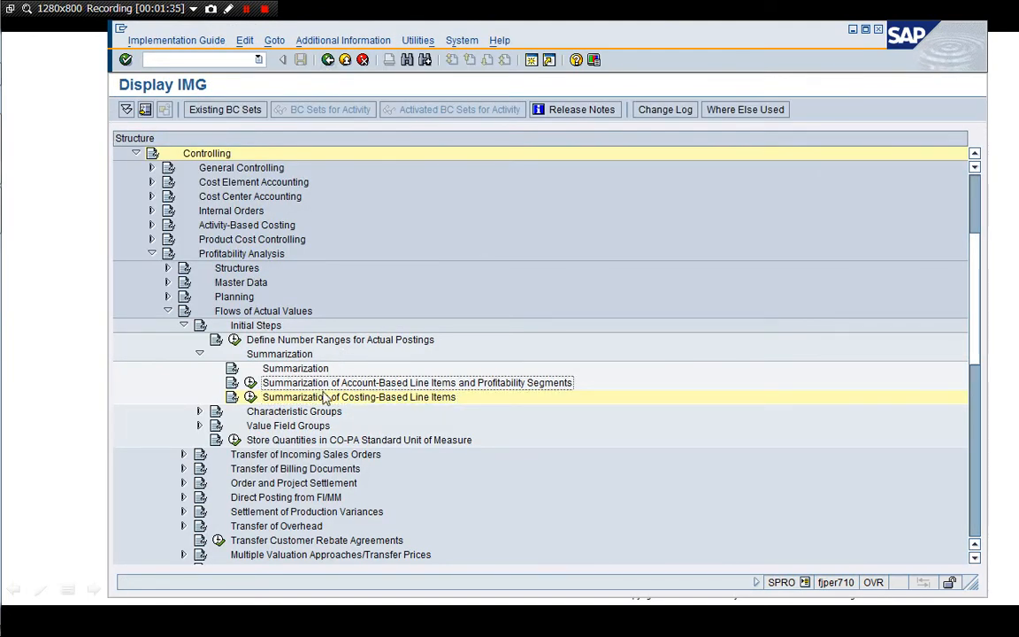
pyautogui.moveTo(251, 397)
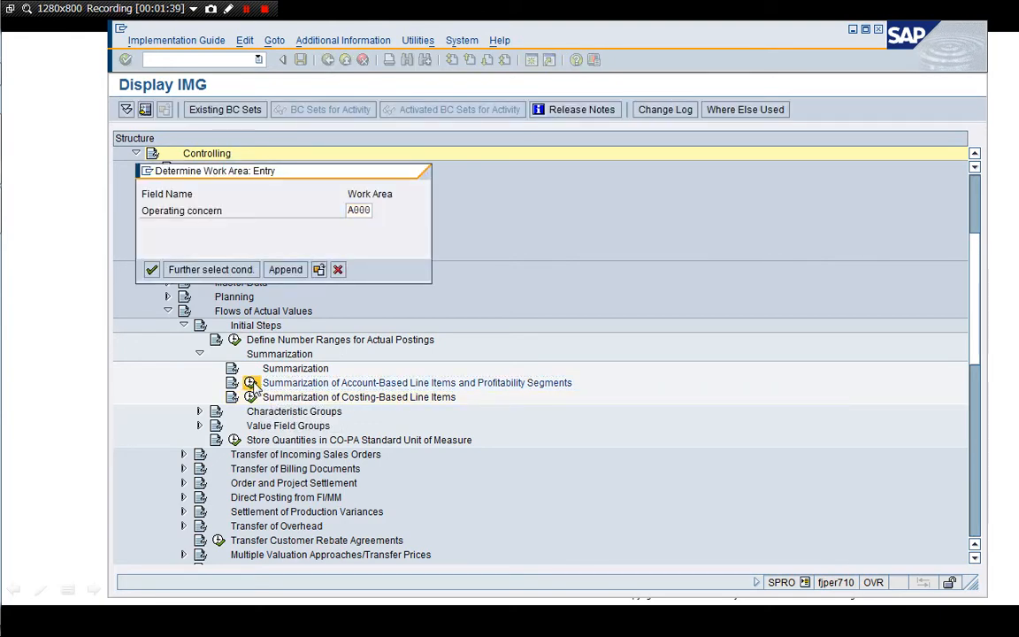
pyautogui.click(151, 269)
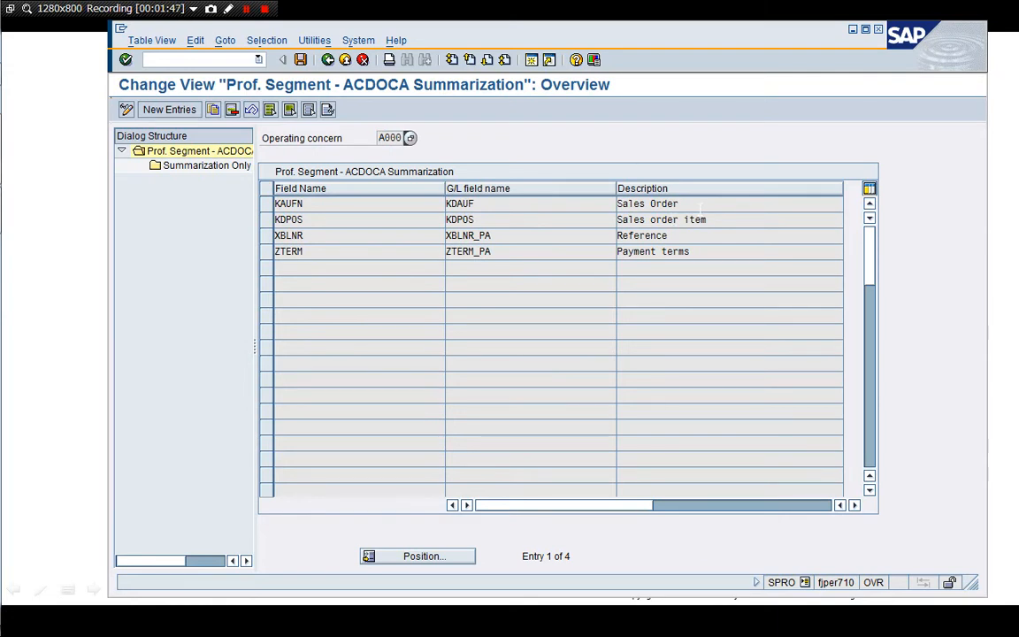
pyautogui.click(648, 204)
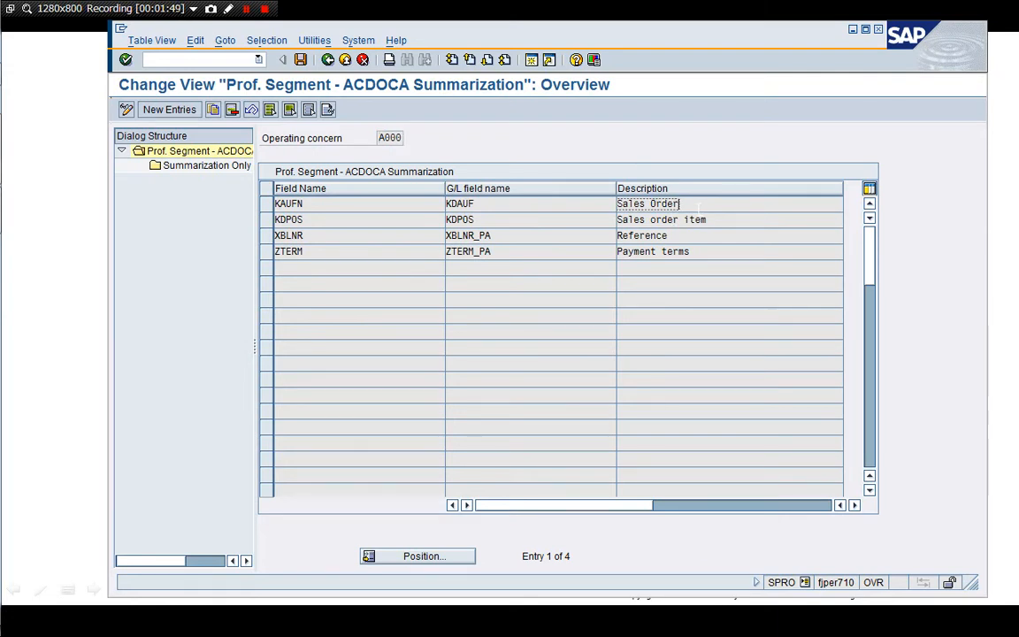
pyautogui.click(662, 220)
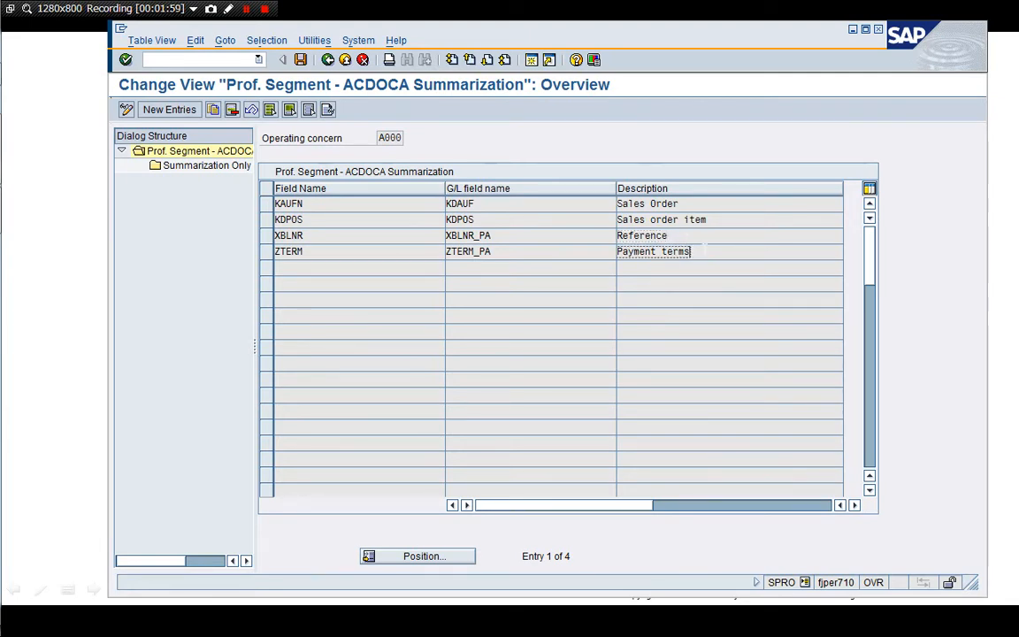
pyautogui.moveTo(328, 60)
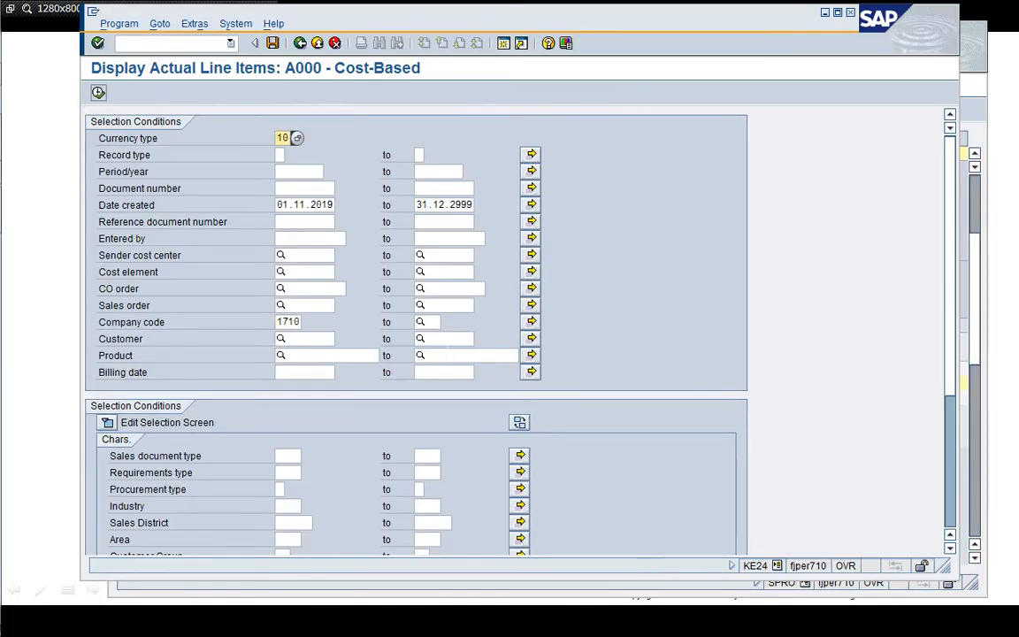
pyautogui.moveTo(482, 493)
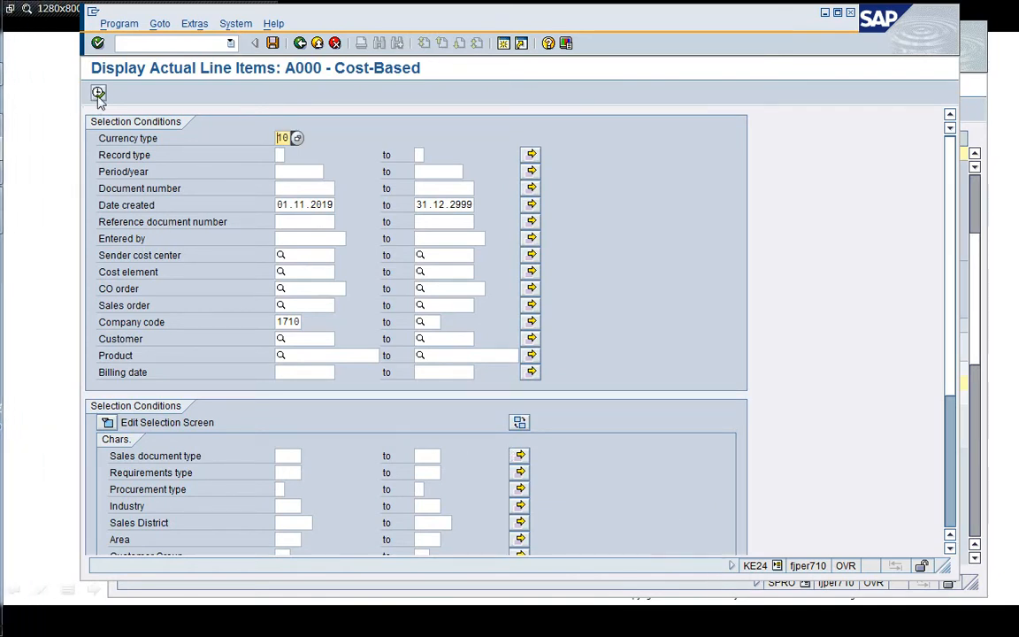
# - Execute KE24 for operating concern A000 to list 12 cost-based line items
pyautogui.click(99, 93)
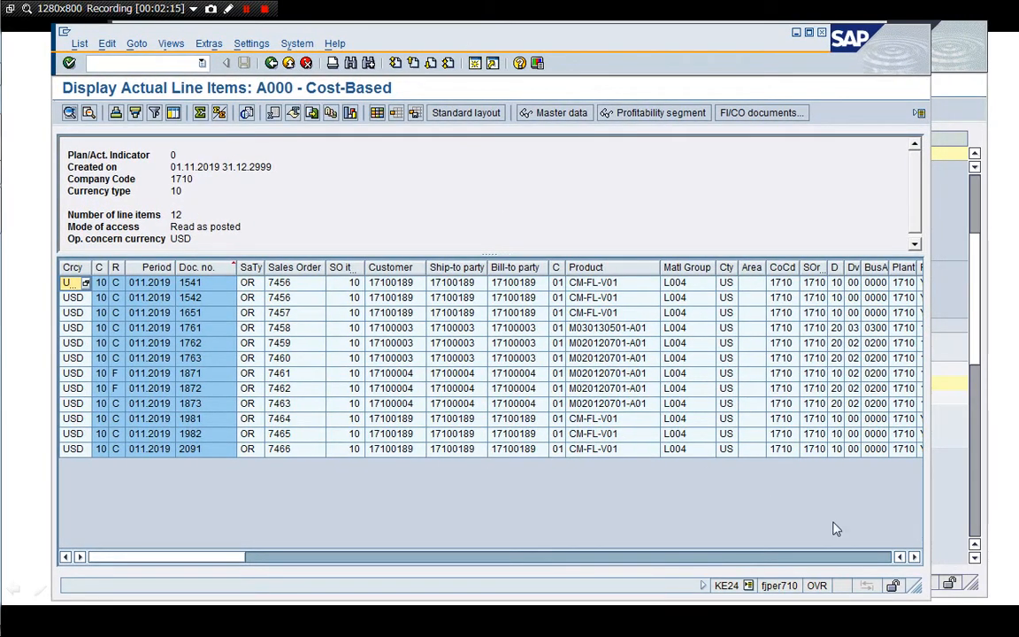
pyautogui.hscroll(3)
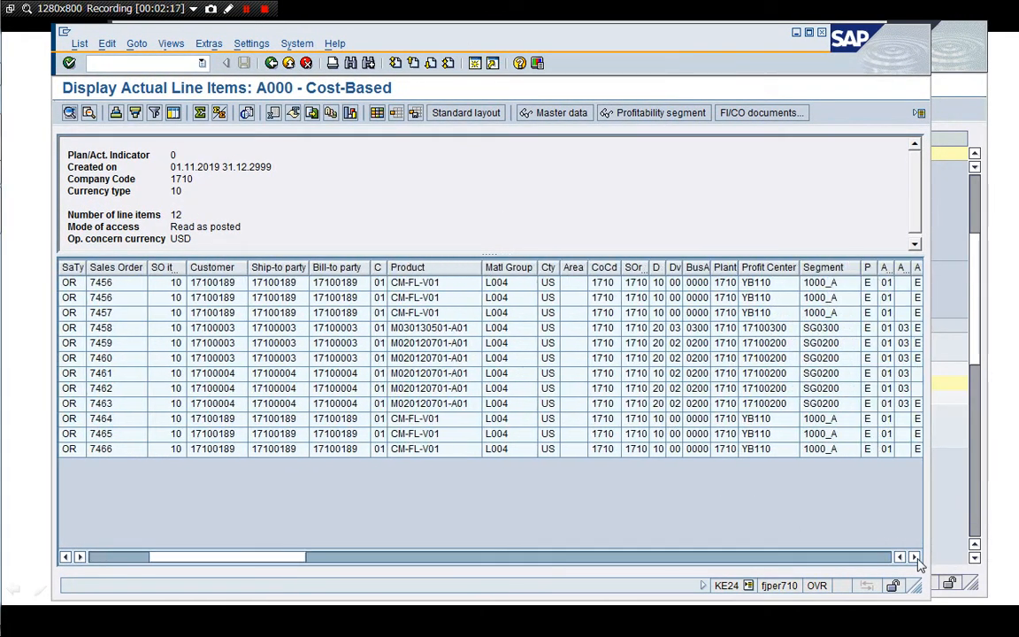
pyautogui.hscroll(3)
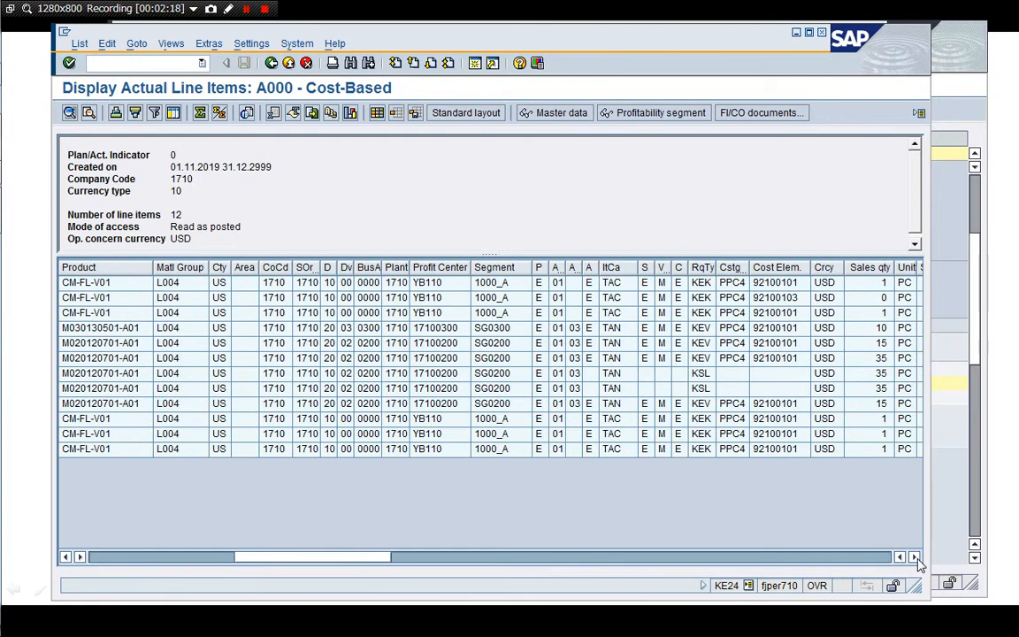
pyautogui.hscroll(3)
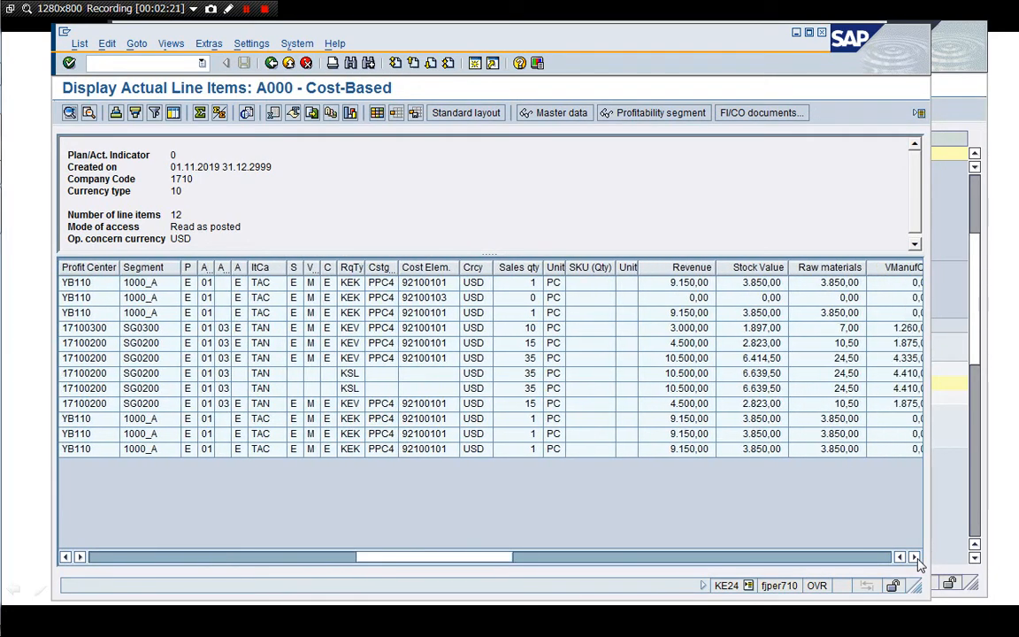
pyautogui.click(916, 558)
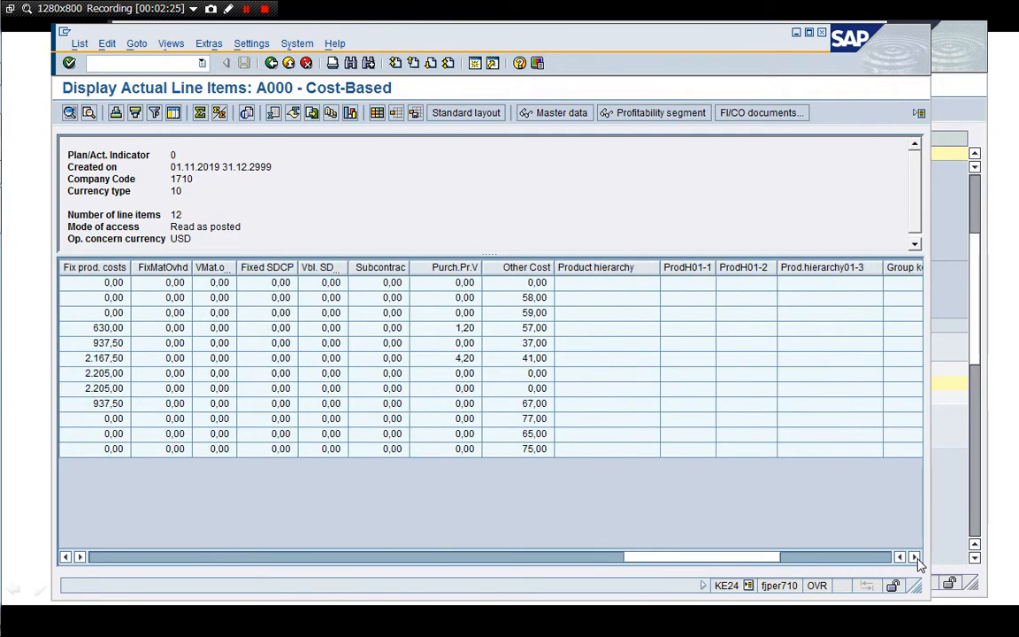
pyautogui.click(915, 557)
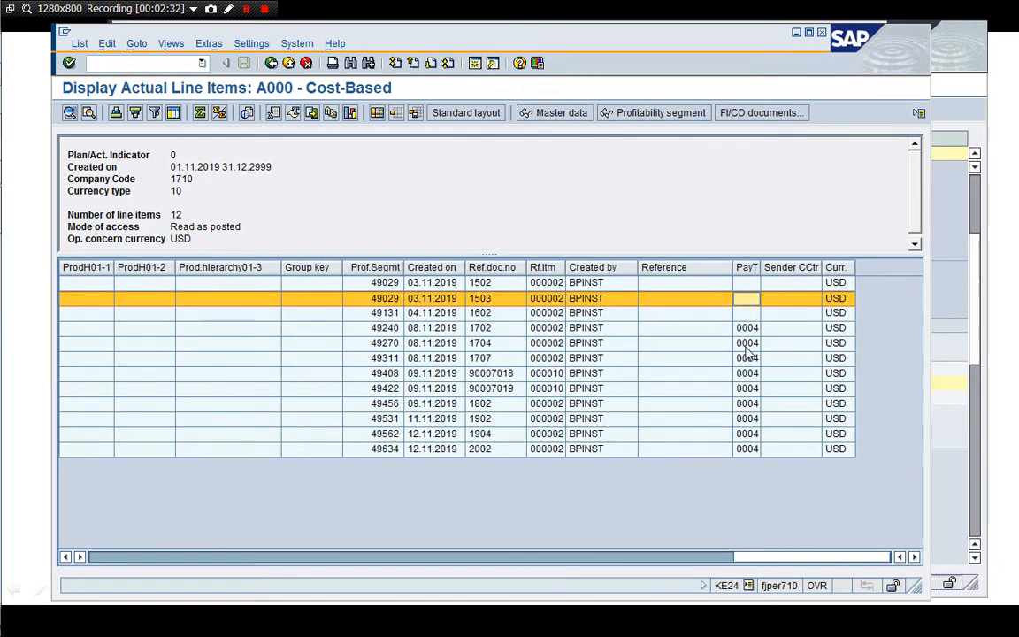
pyautogui.click(385, 328)
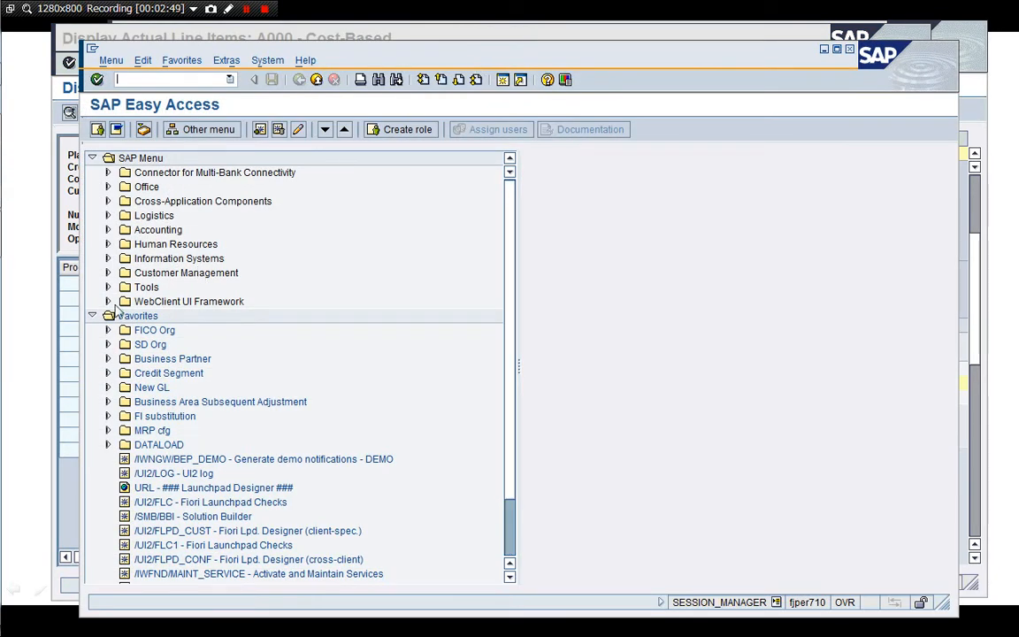
# - In a new session, call up table CE4A000 in the Data Browser
pyautogui.click(92, 316)
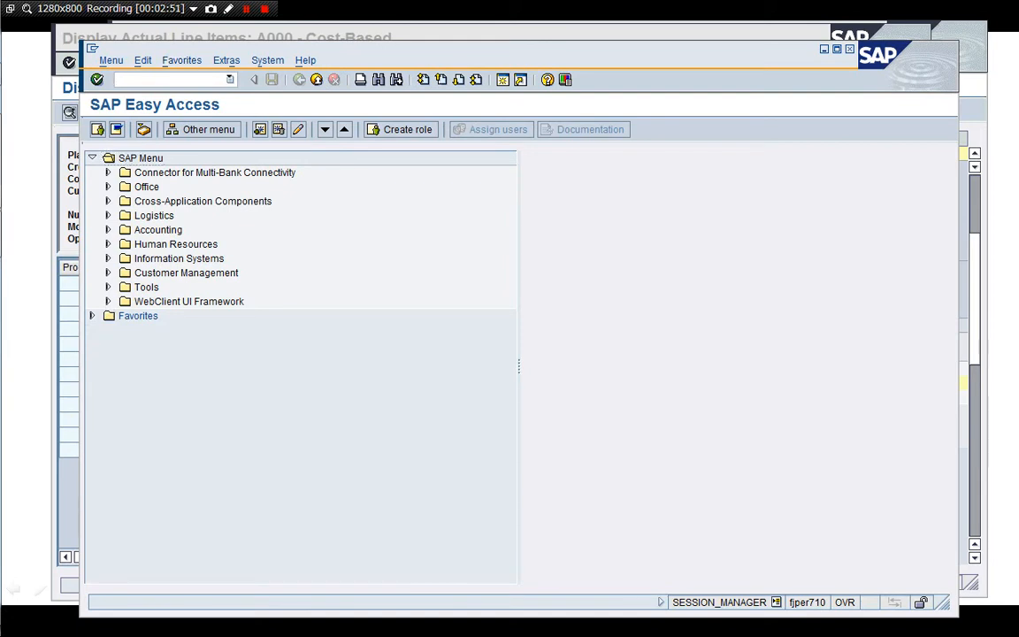
pyautogui.write('/nC')
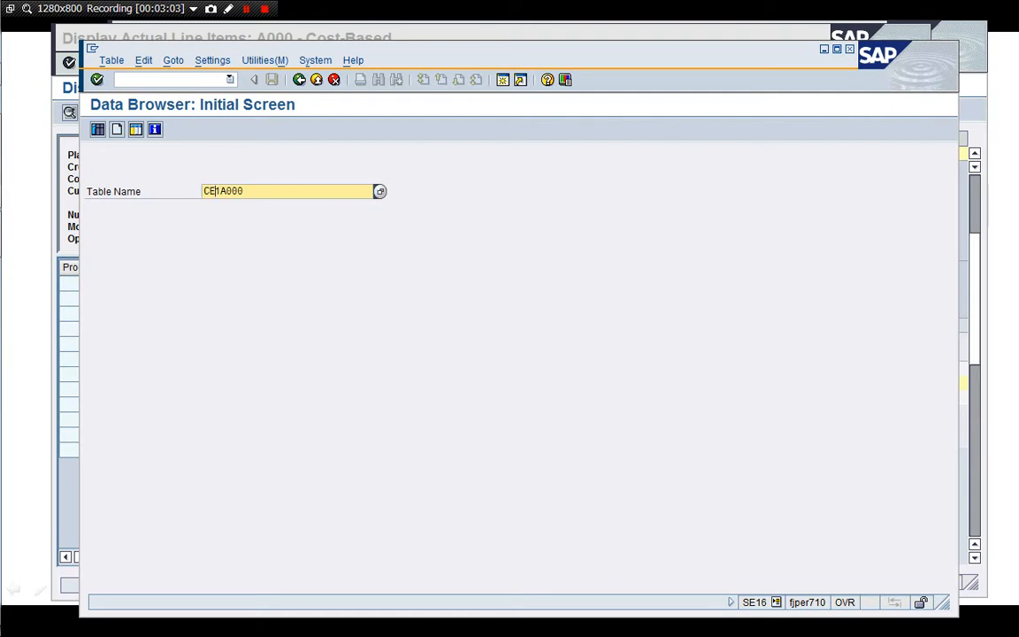
pyautogui.write('CE4A000')
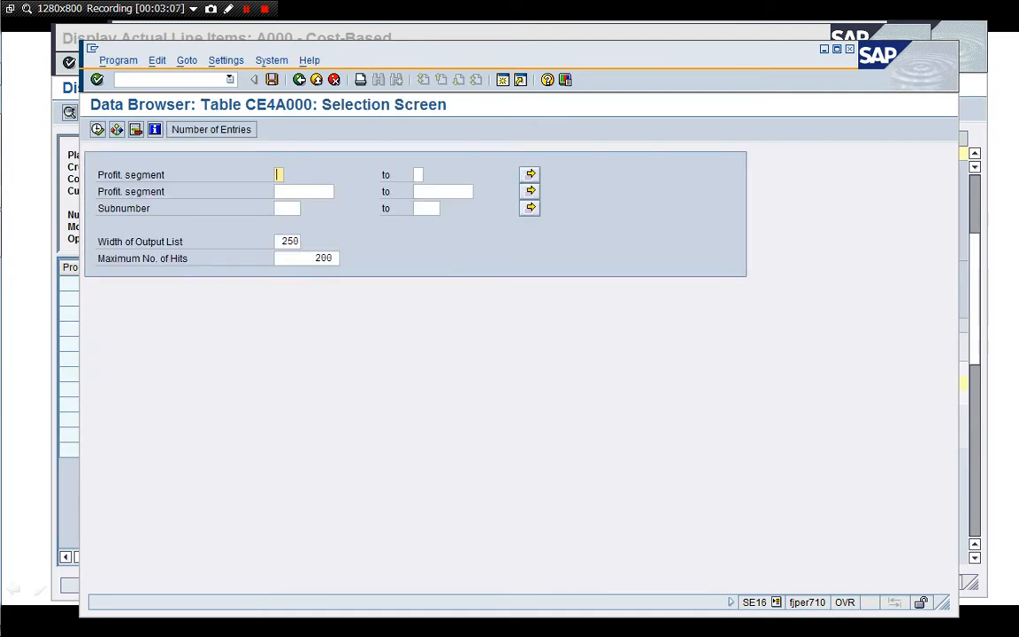
# - Limit profitability segments to 49240 through 49999 and run the selection
pyautogui.click(303, 191)
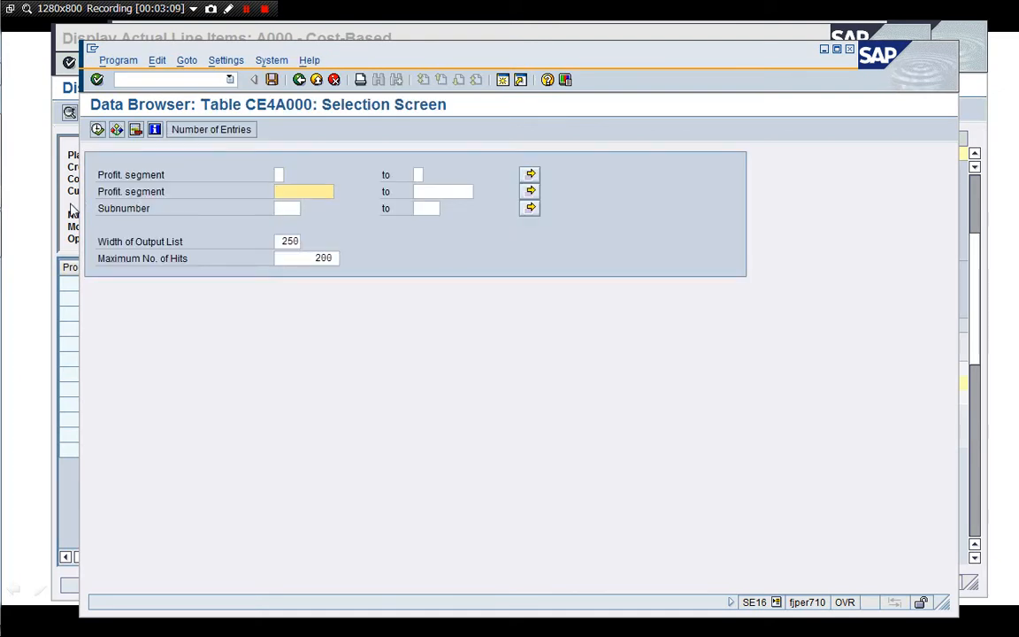
pyautogui.click(97, 129)
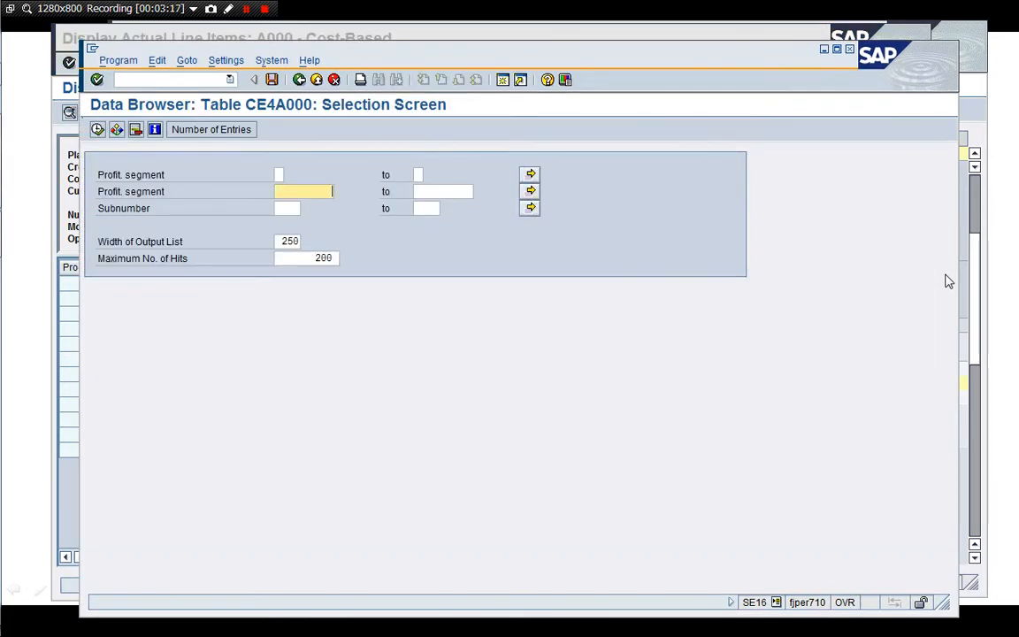
pyautogui.write('49240')
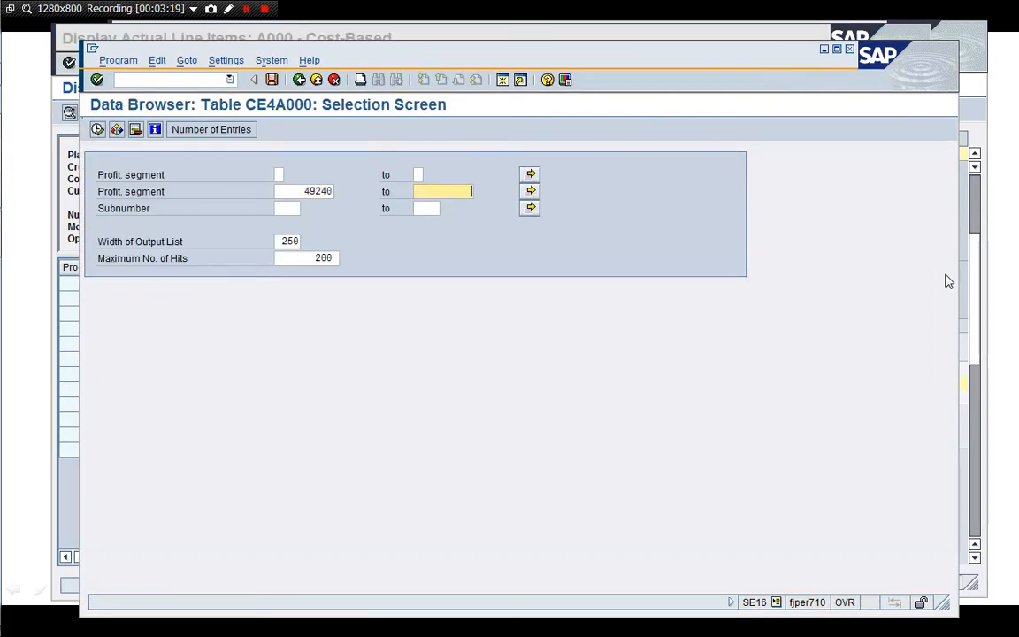
pyautogui.write('49999')
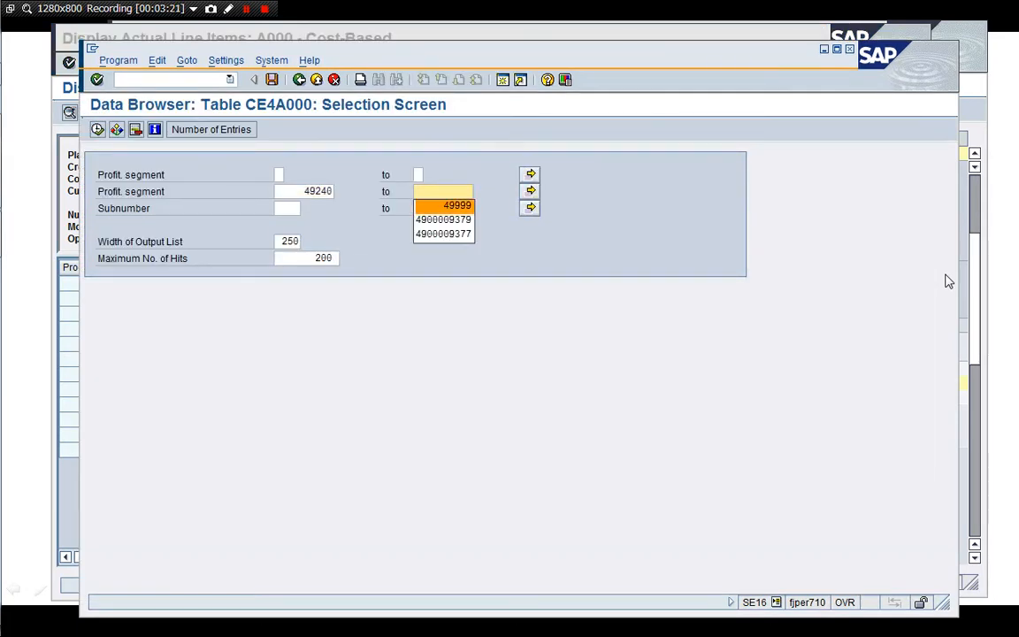
pyautogui.click(456, 205)
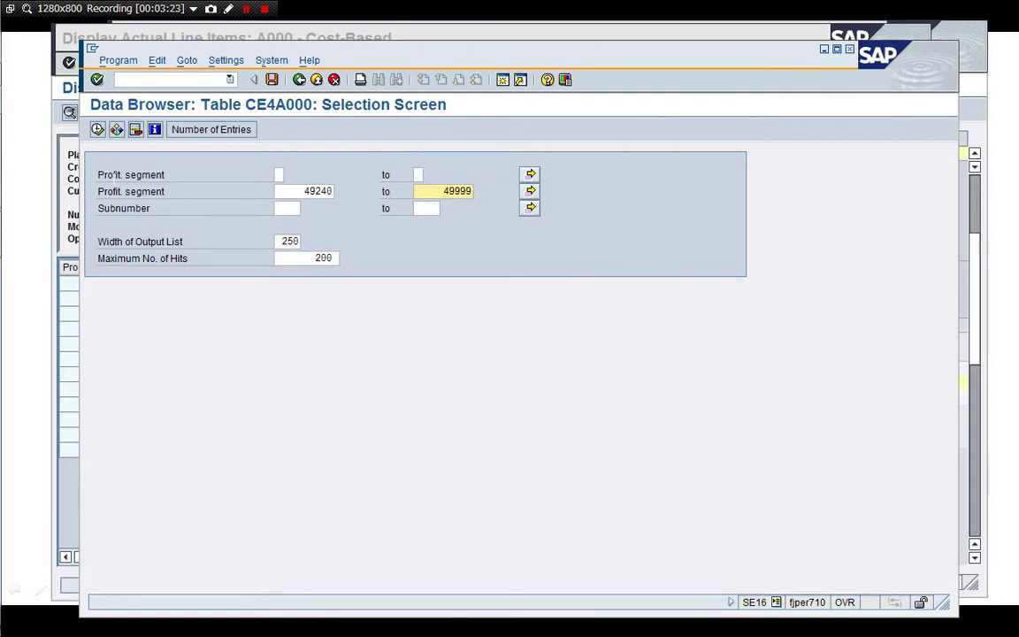
pyautogui.click(97, 129)
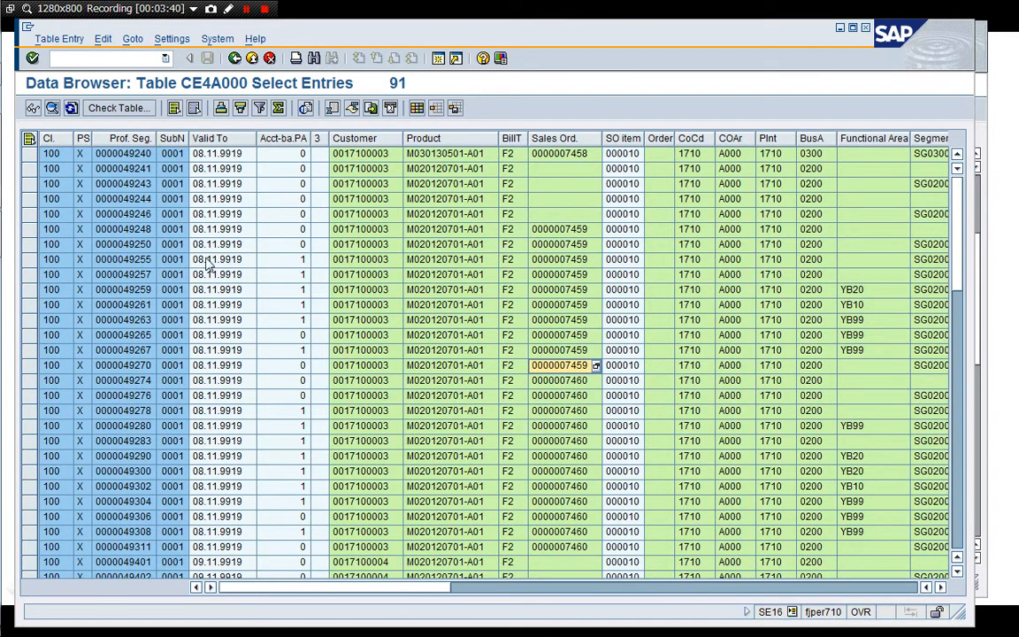
# - Inspect segments 49259, 49261 and 49265 for account-based flags and plant, then scroll right
pyautogui.click(123, 290)
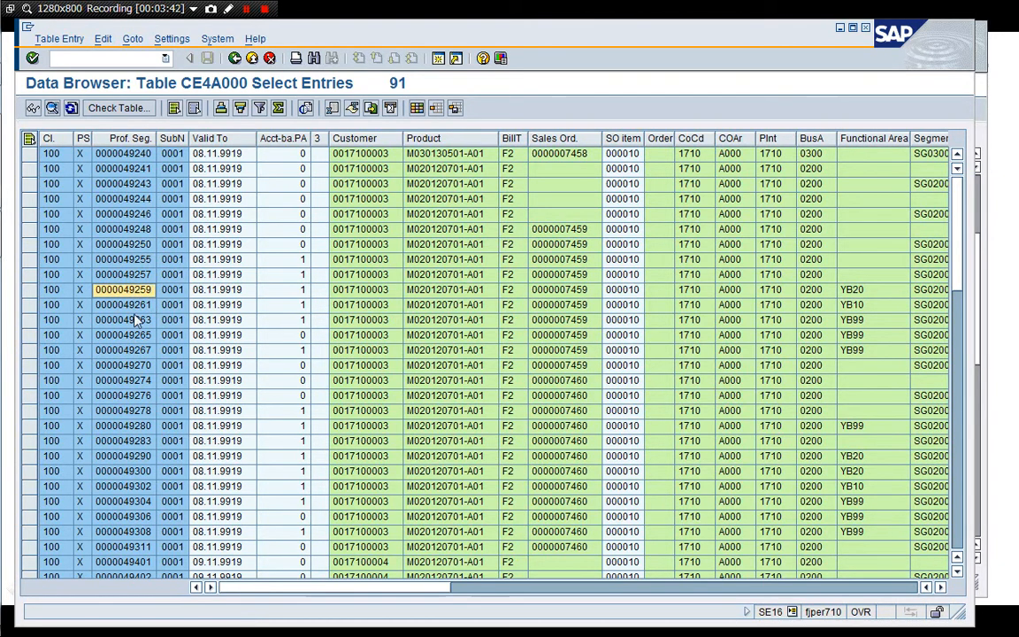
pyautogui.moveTo(296, 240)
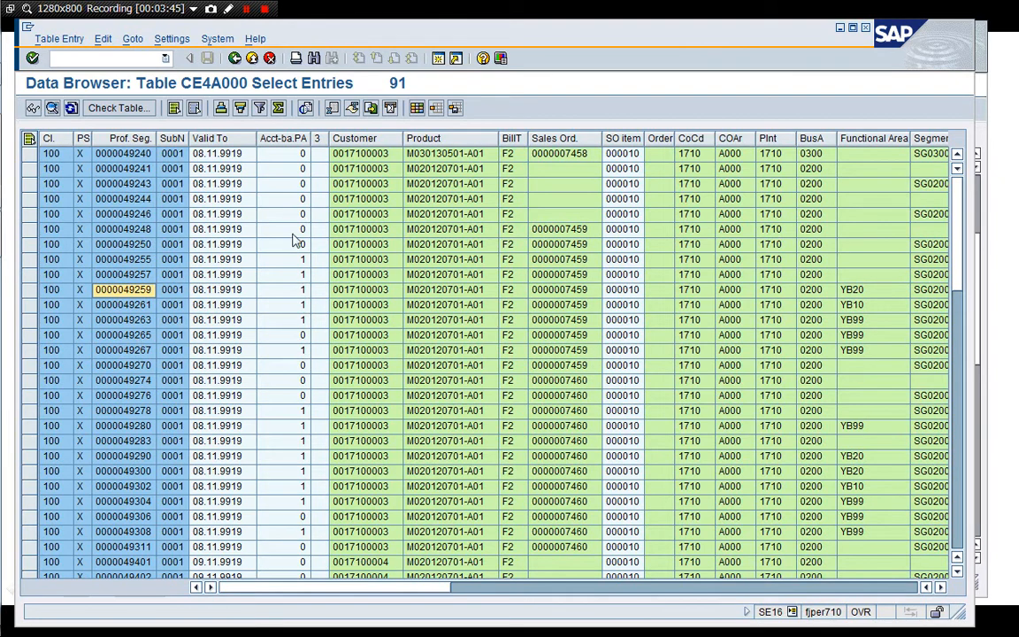
pyautogui.click(283, 304)
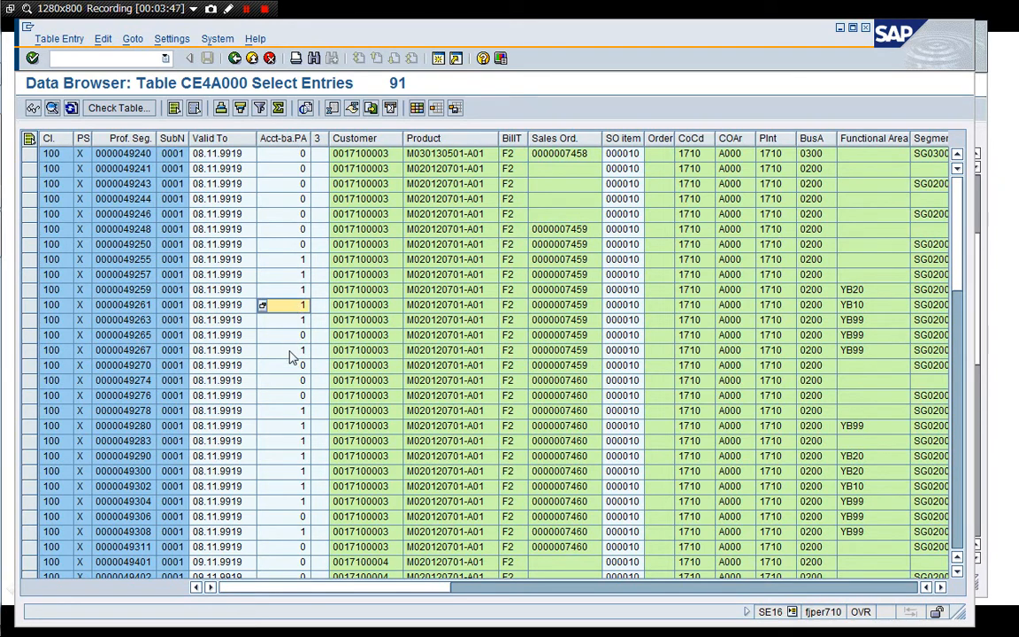
pyautogui.click(283, 335)
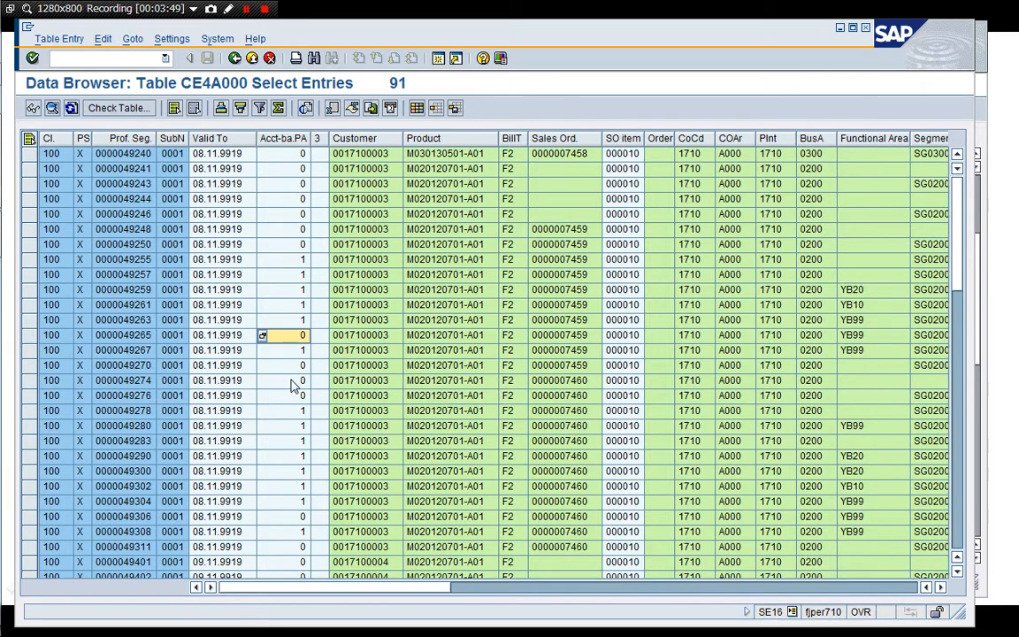
pyautogui.click(770, 334)
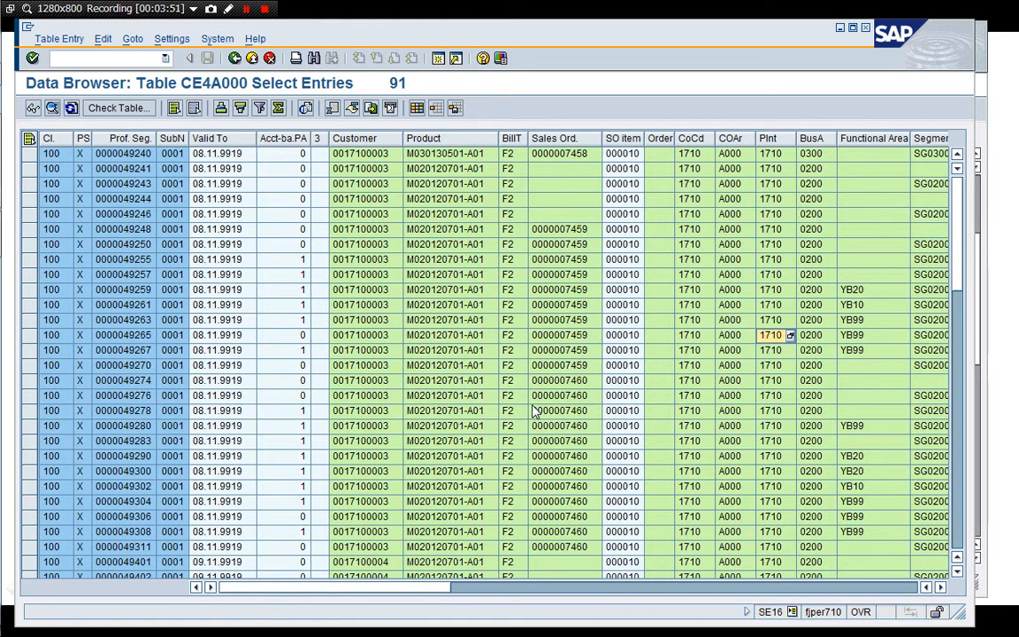
pyautogui.hscroll(3)
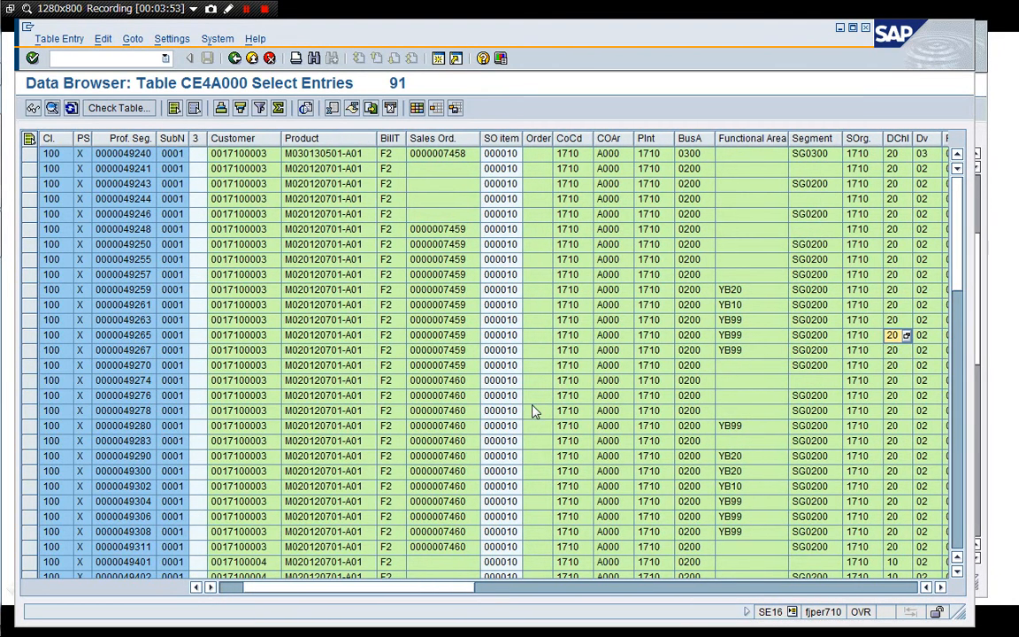
pyautogui.hscroll(3)
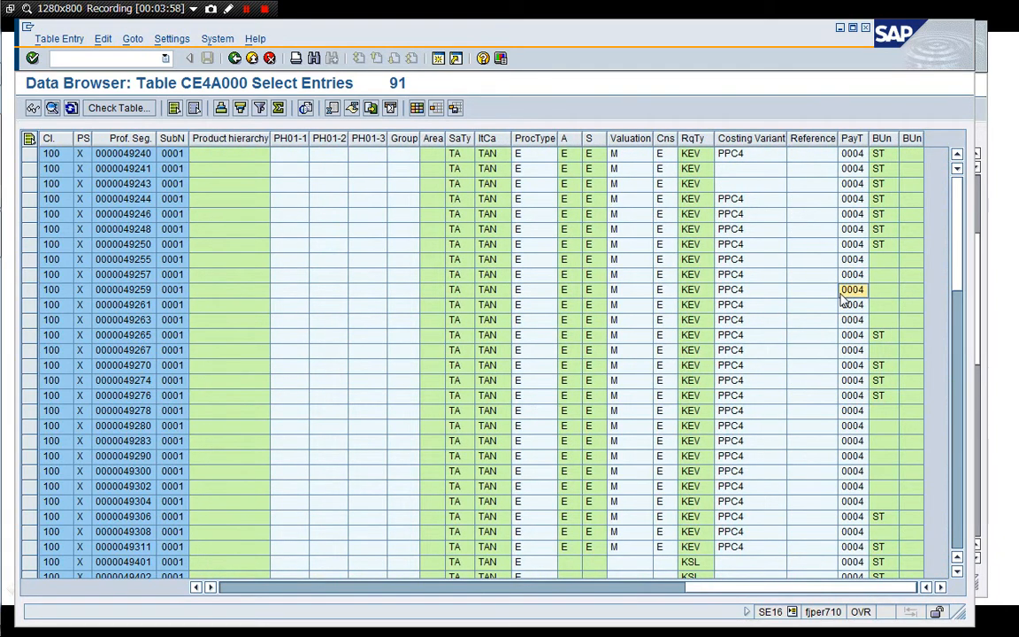
pyautogui.scroll(-3)
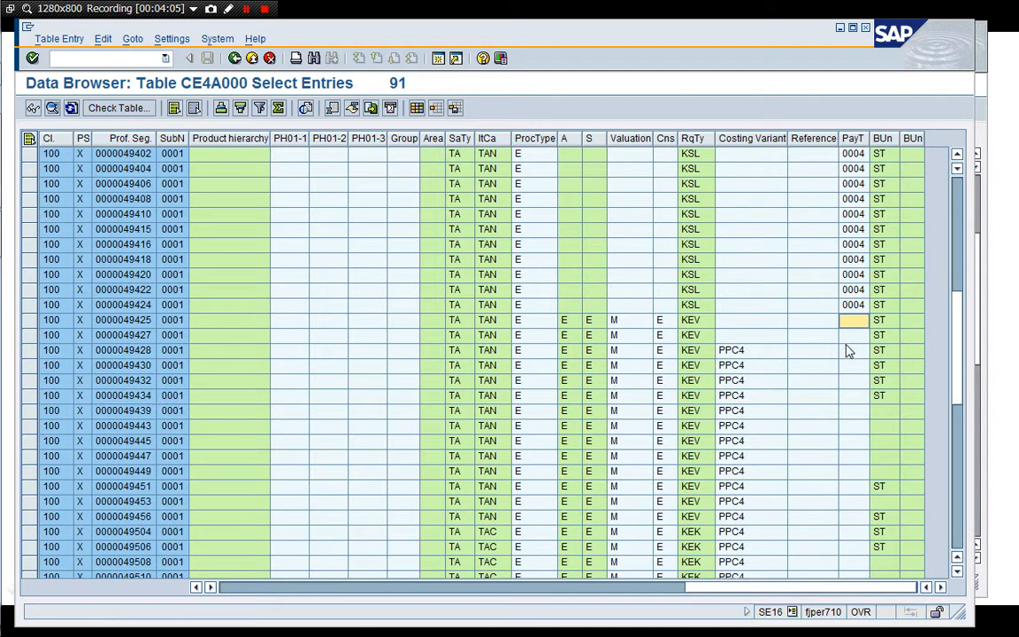
pyautogui.moveTo(940, 541)
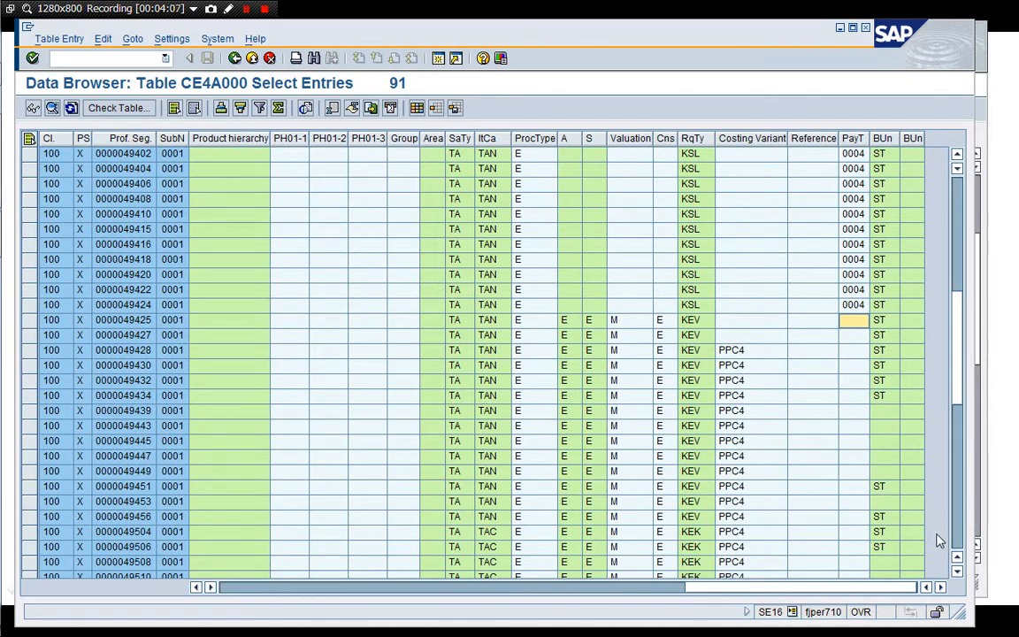
pyautogui.scroll(-3)
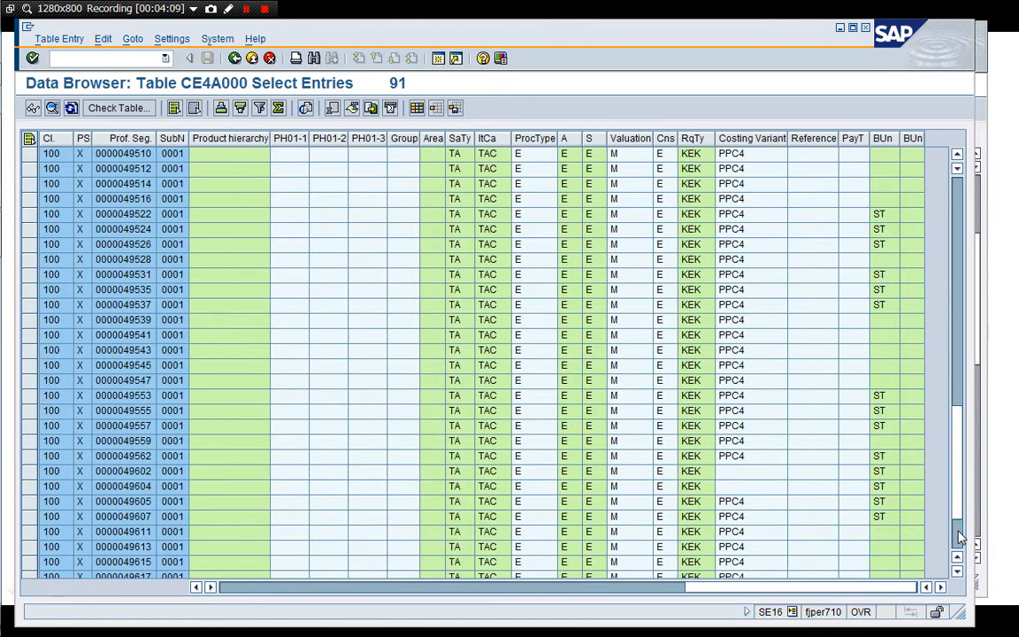
pyautogui.scroll(-3)
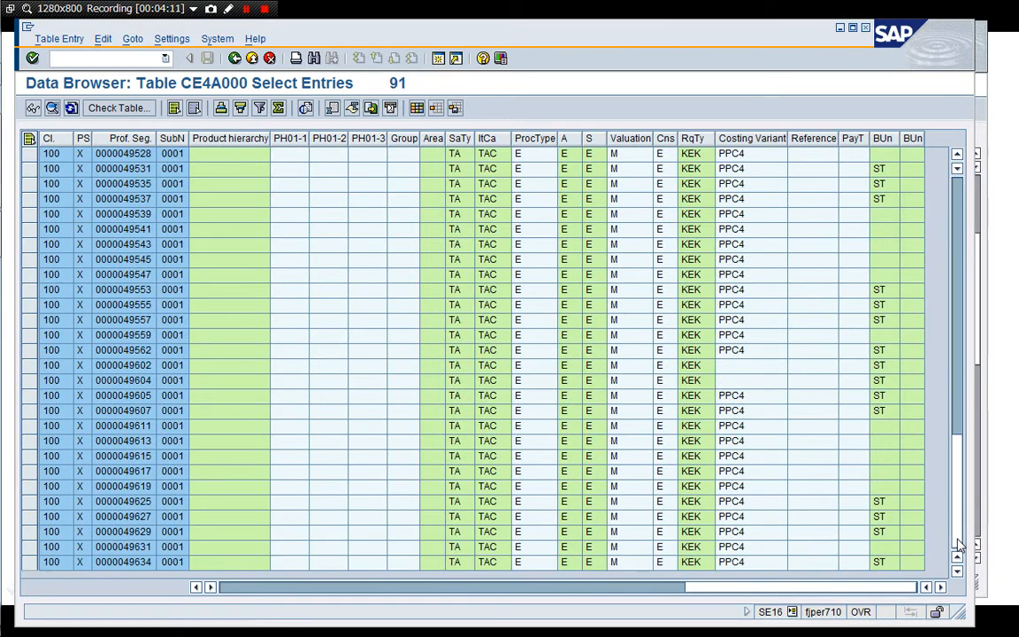
pyautogui.scroll(3)
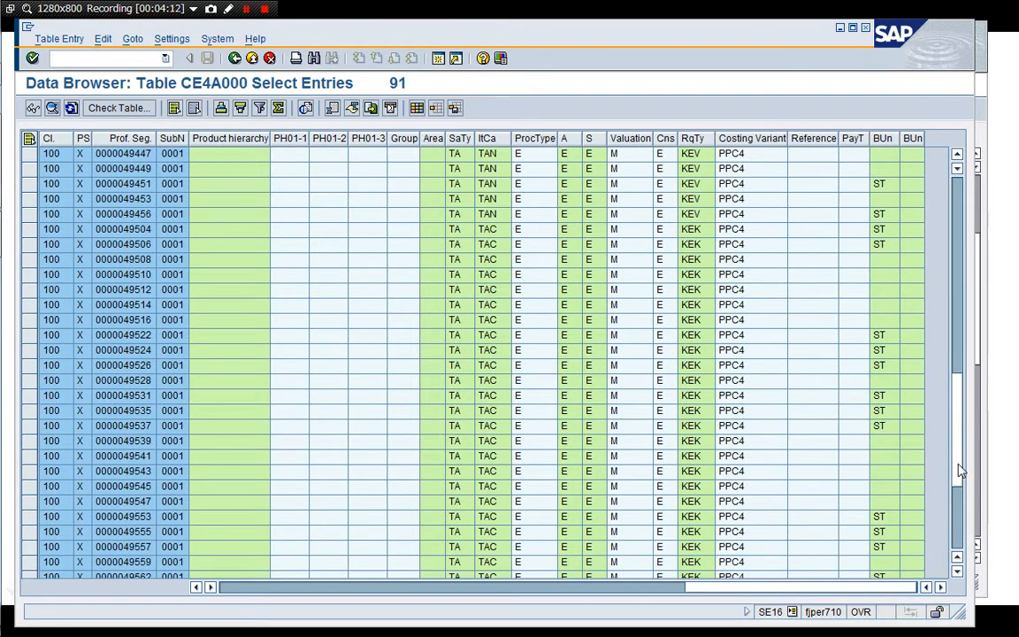
pyautogui.scroll(3)
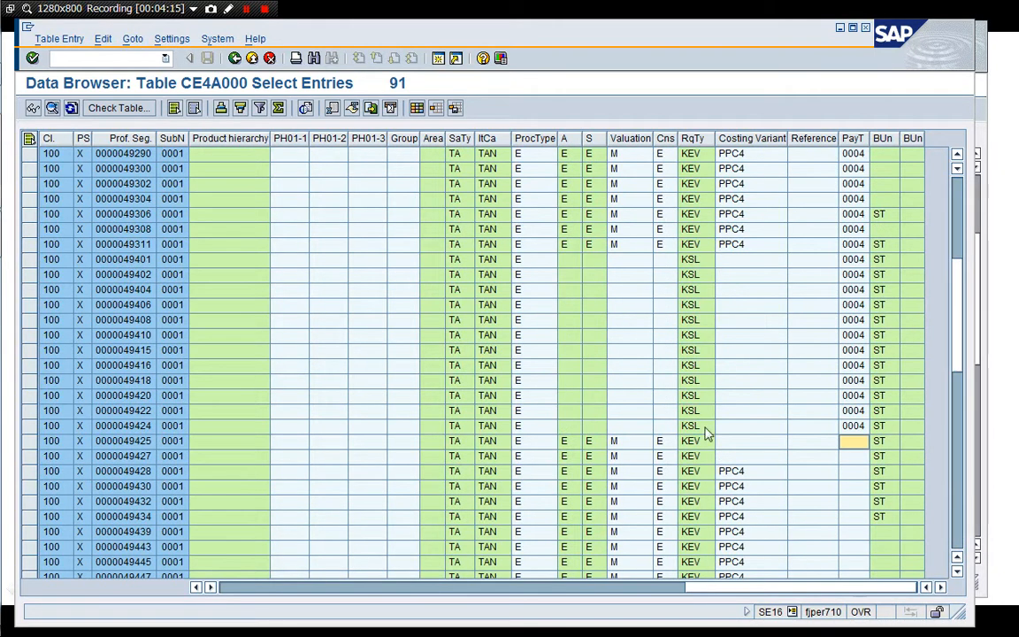
pyautogui.hscroll(3)
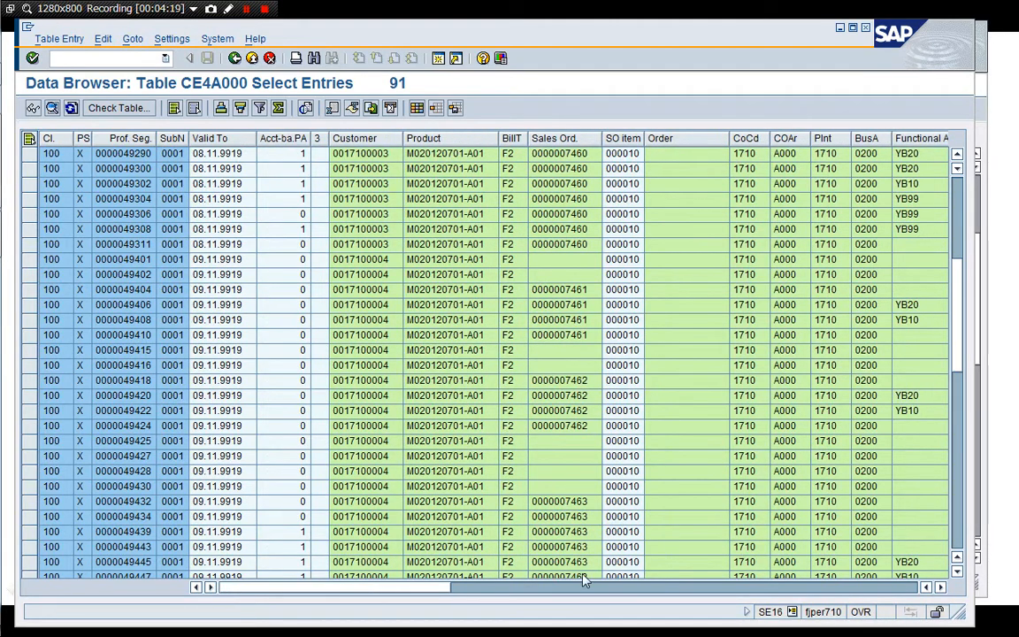
# - Check the empty Order on segment 49439 and missing sales orders on 49425 and 49428
pyautogui.click(686, 531)
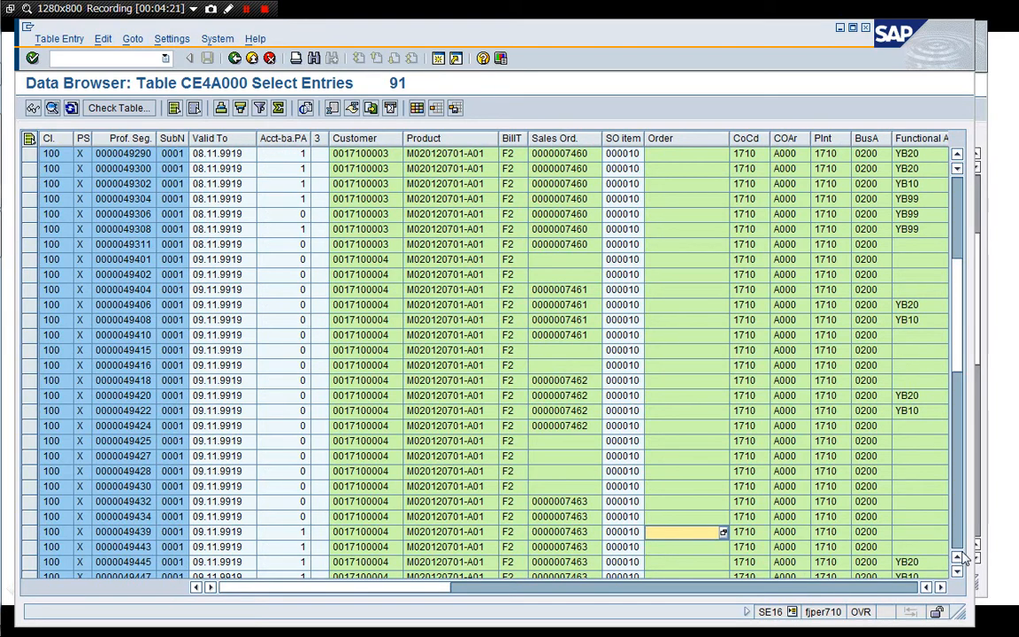
pyautogui.click(566, 441)
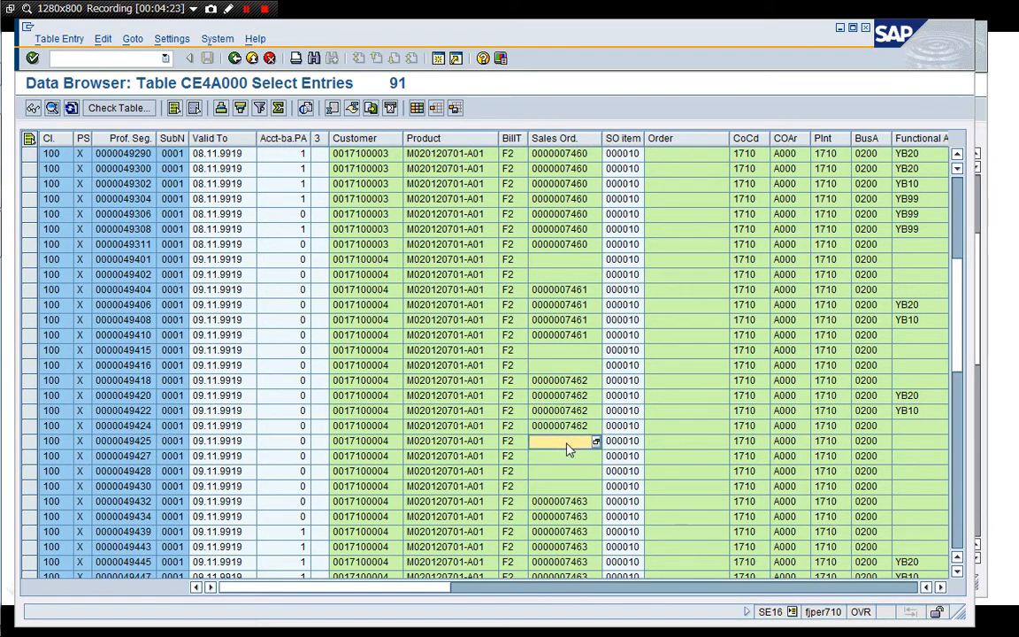
pyautogui.click(562, 470)
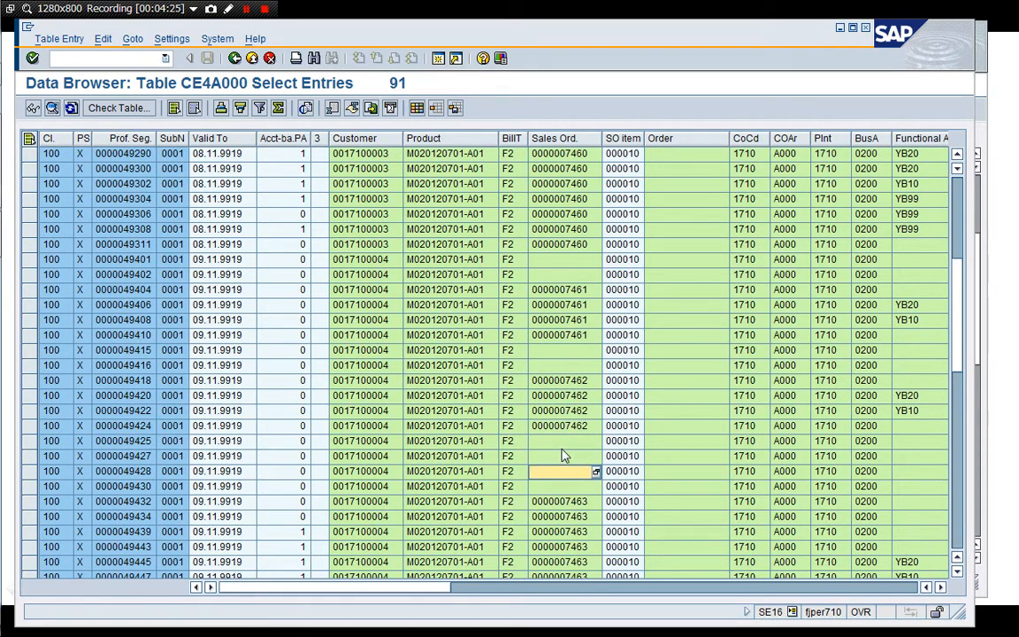
pyautogui.moveTo(569, 478)
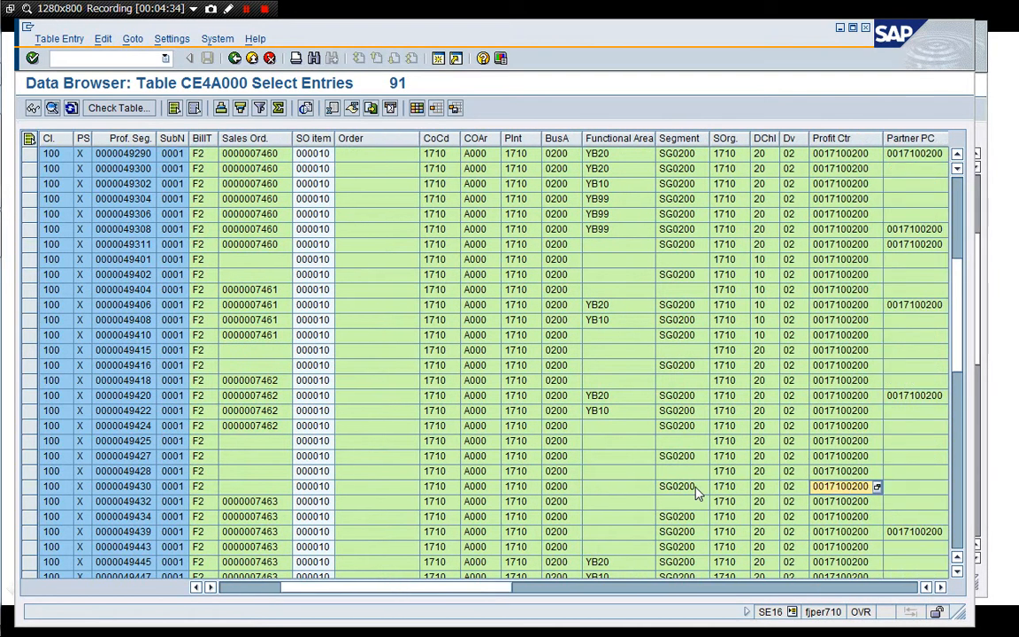
# - Scroll the CE4A000 grid right to the PayT and BUn columns
pyautogui.hscroll(3)
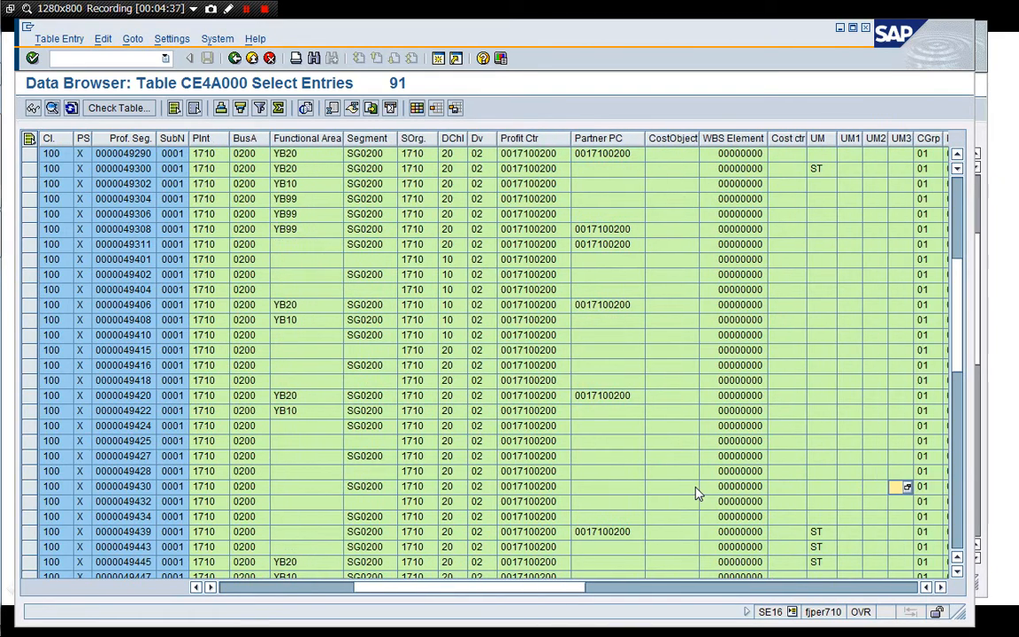
pyautogui.hscroll(3)
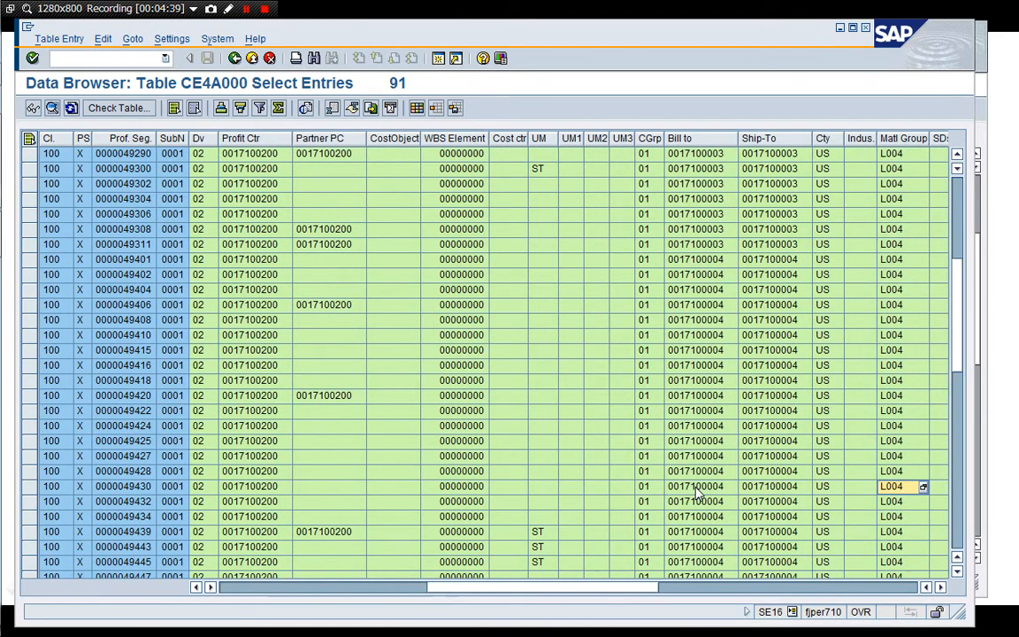
pyautogui.hscroll(3)
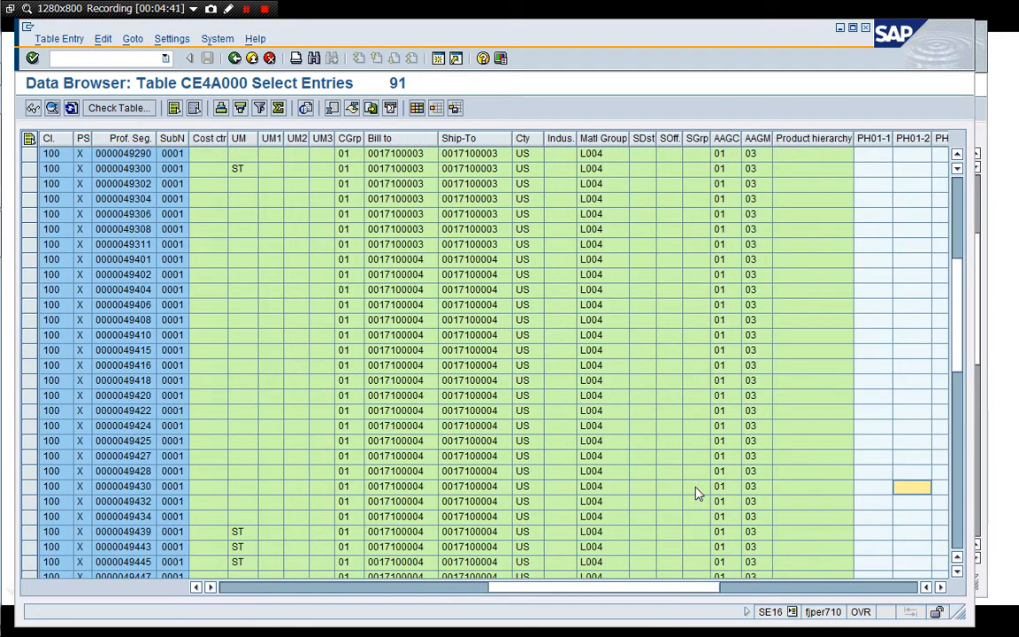
pyautogui.hscroll(3)
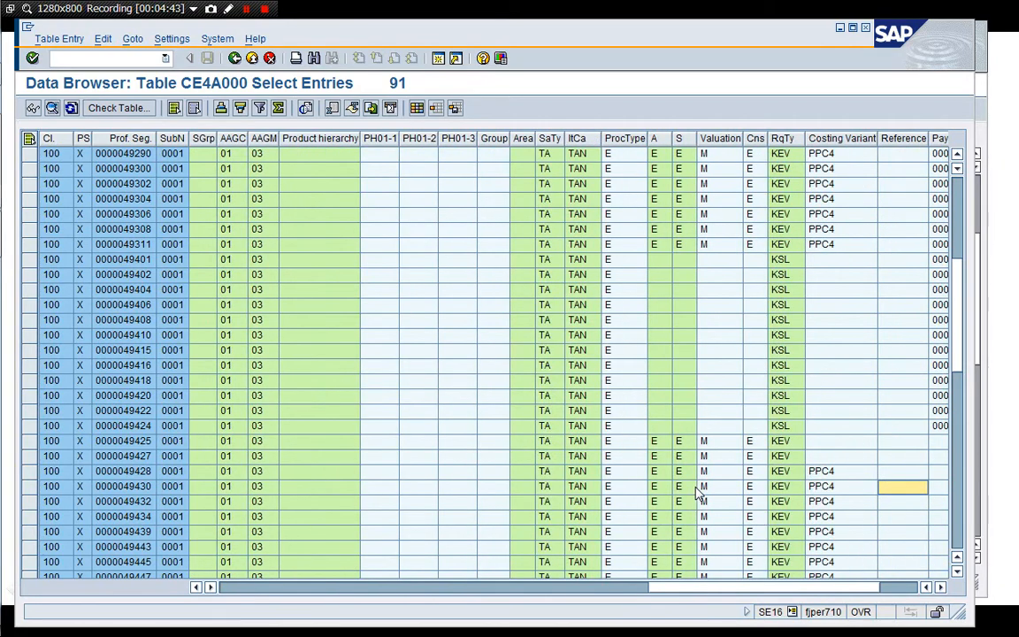
pyautogui.hscroll(3)
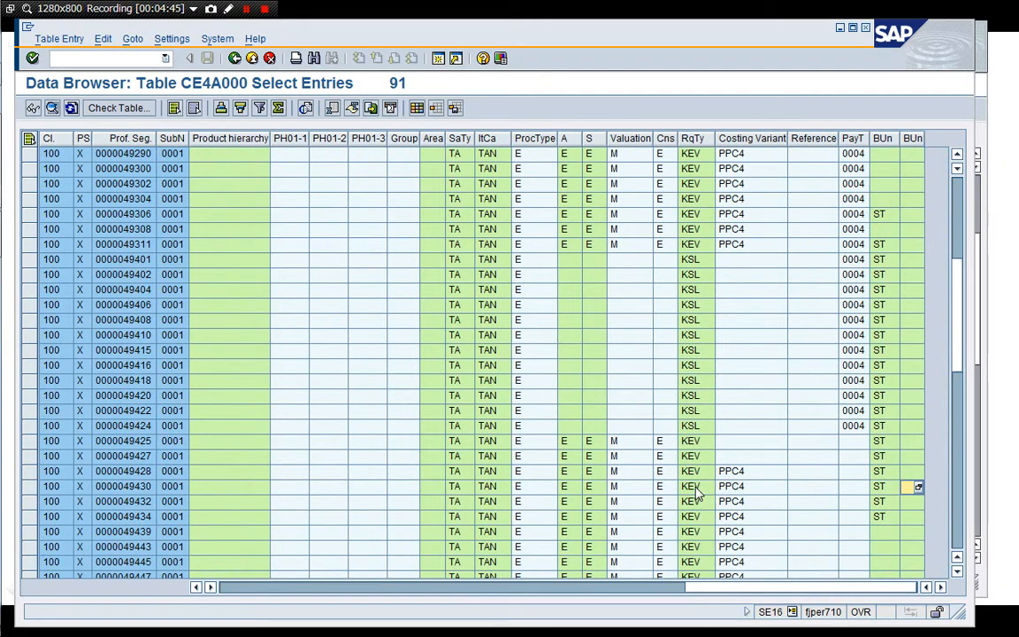
pyautogui.hscroll(3)
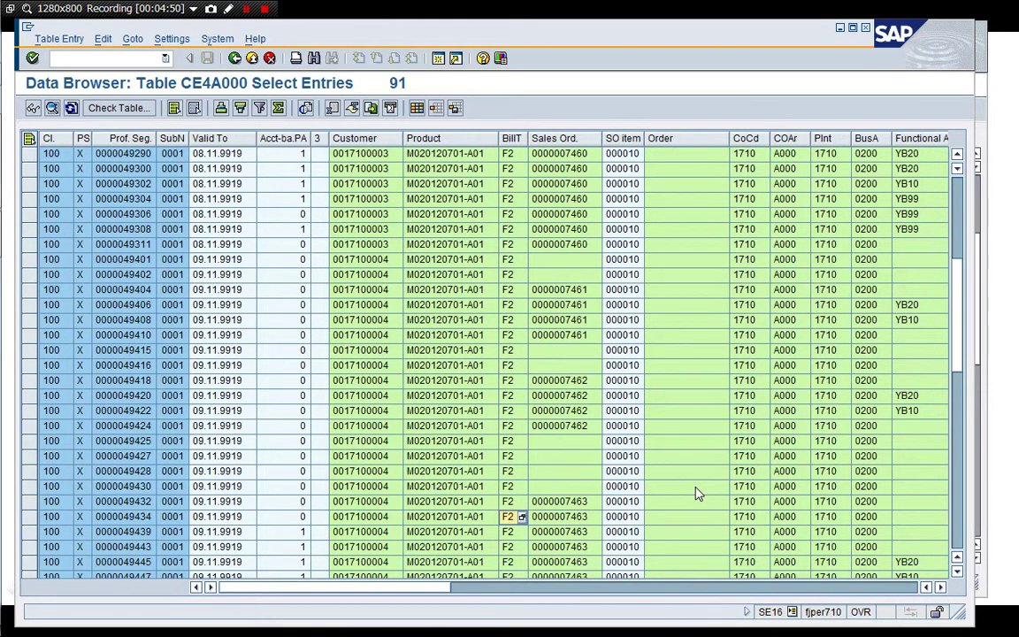
pyautogui.scroll(-3)
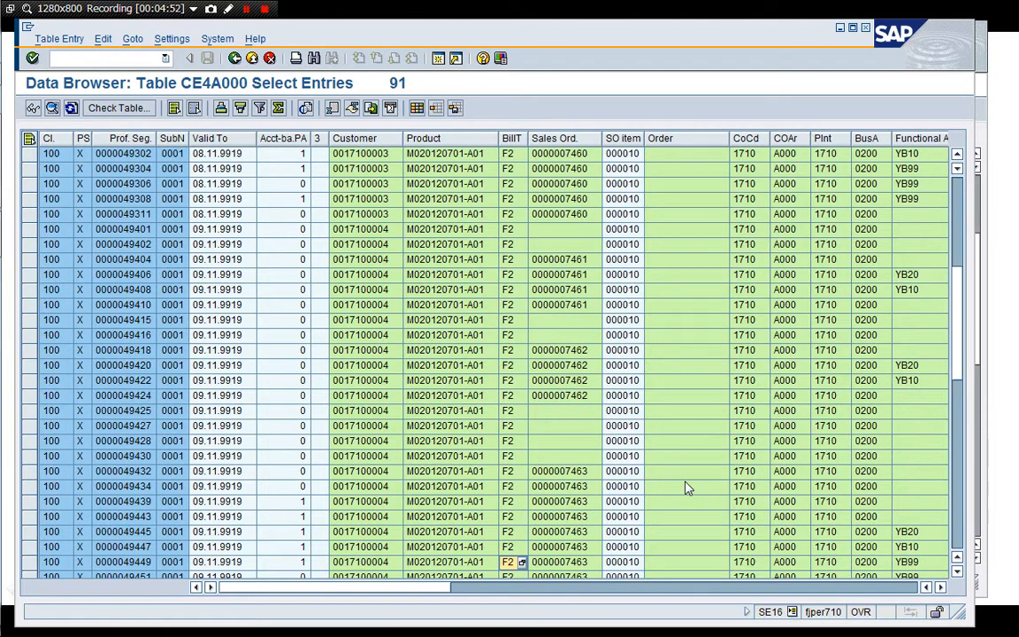
pyautogui.click(559, 275)
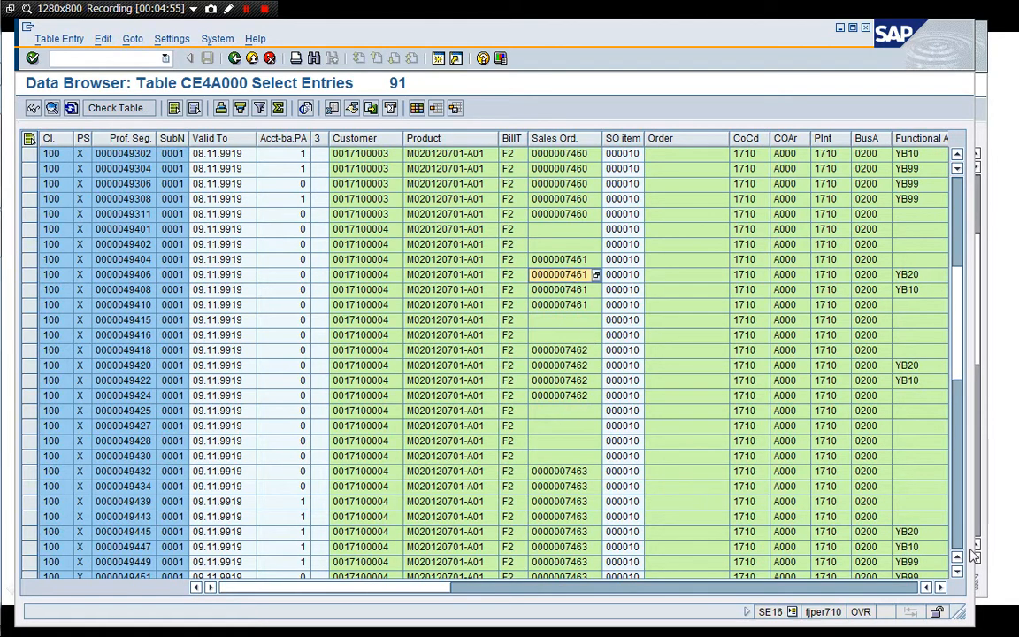
pyautogui.scroll(-3)
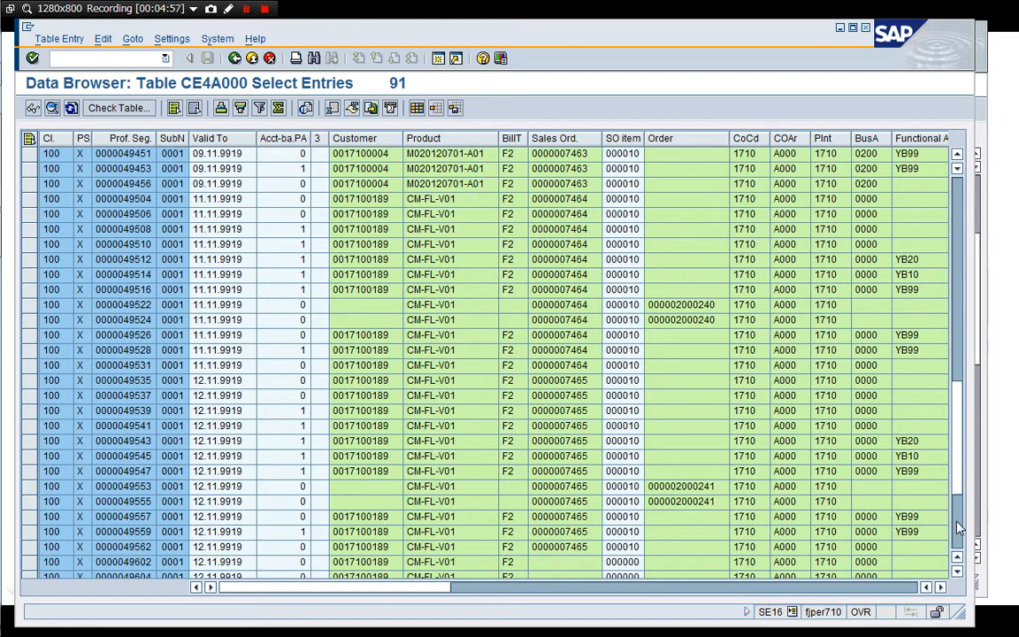
pyautogui.moveTo(582, 418)
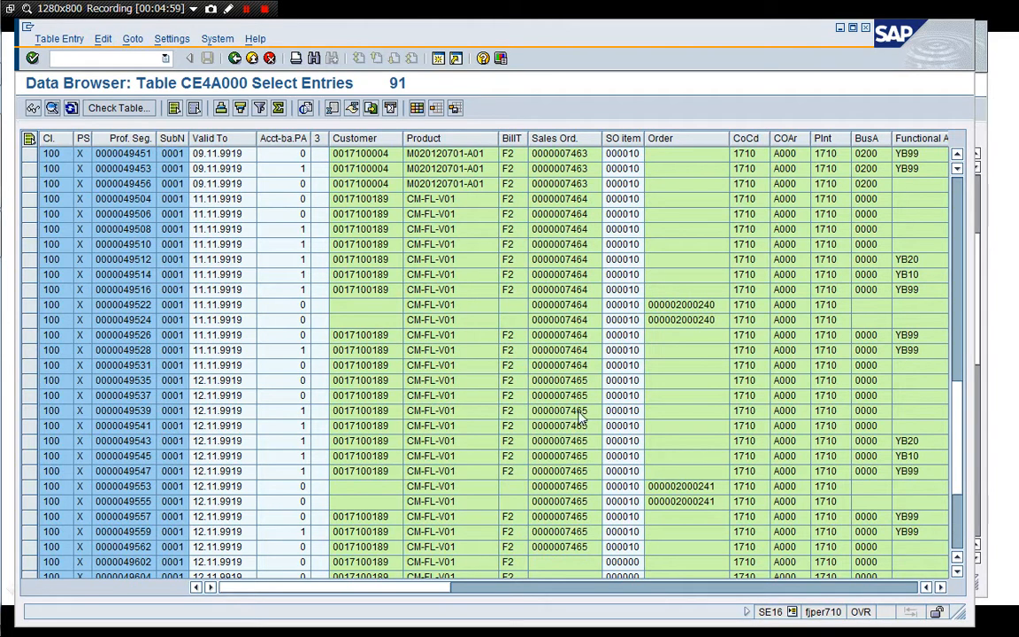
pyautogui.click(559, 502)
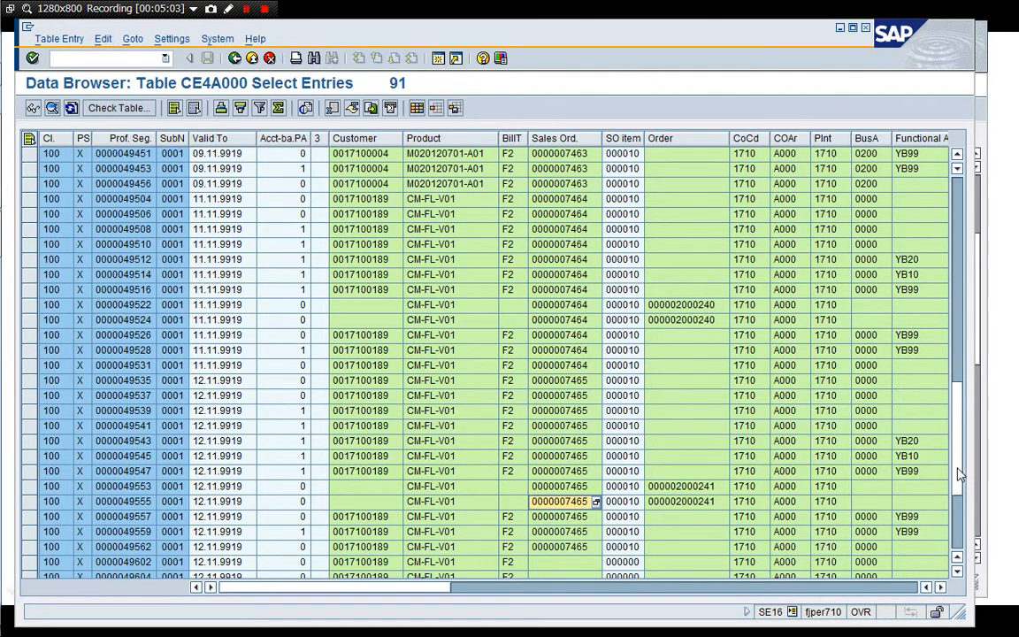
pyautogui.scroll(-3)
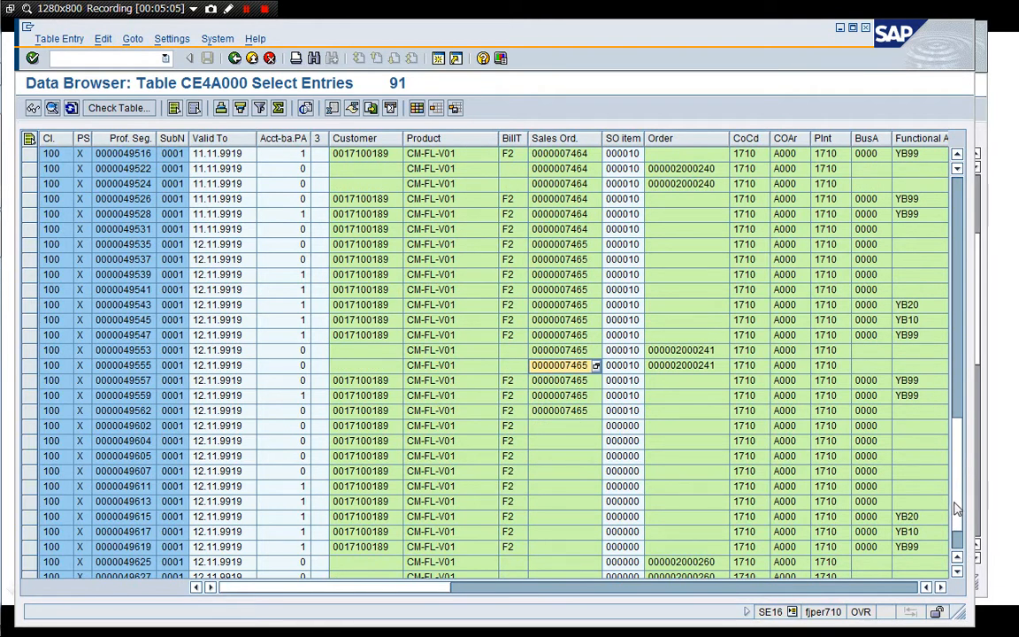
pyautogui.scroll(-3)
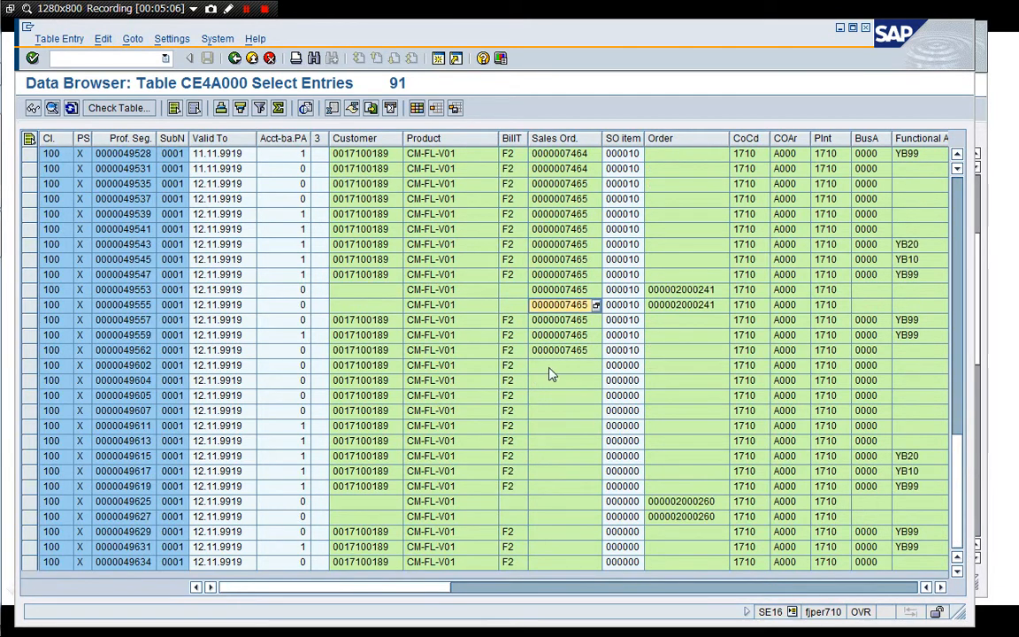
pyautogui.click(560, 365)
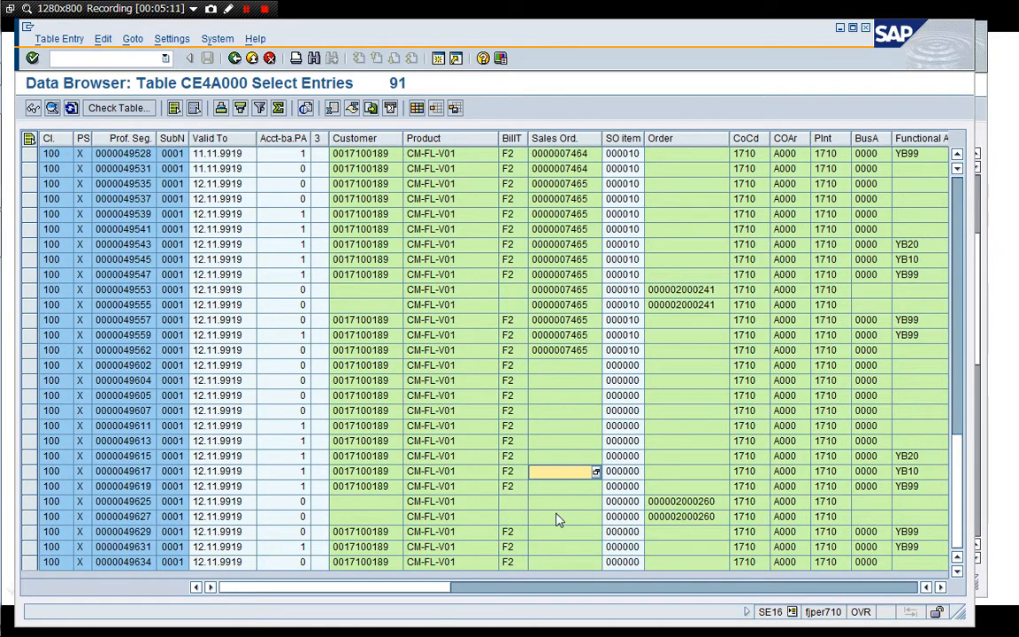
pyautogui.click(681, 516)
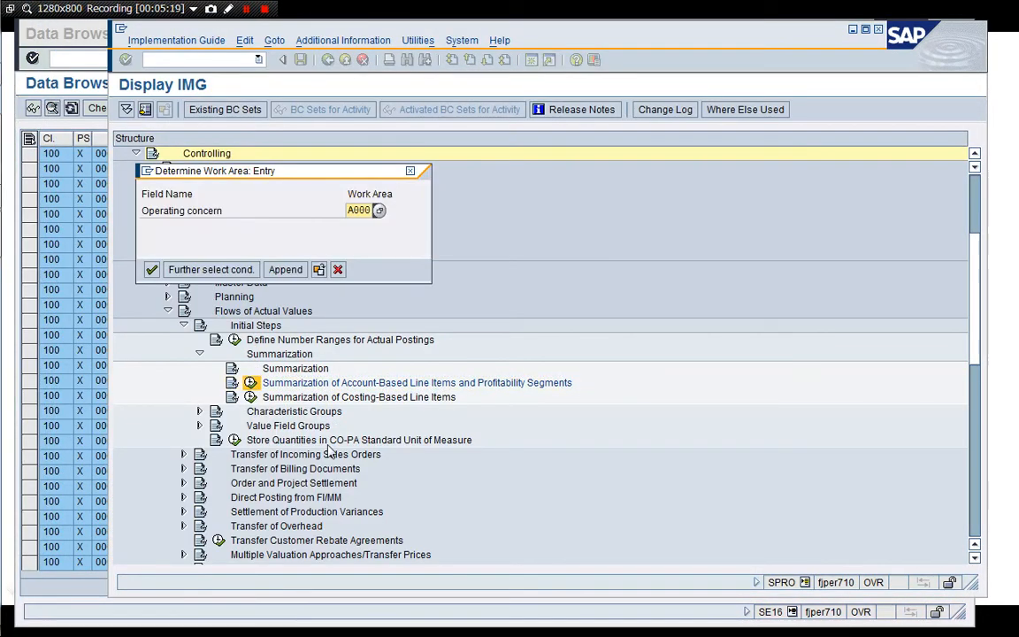
# - Confirm work area A000 to show the four ACDOCA summarization fields
pyautogui.click(151, 269)
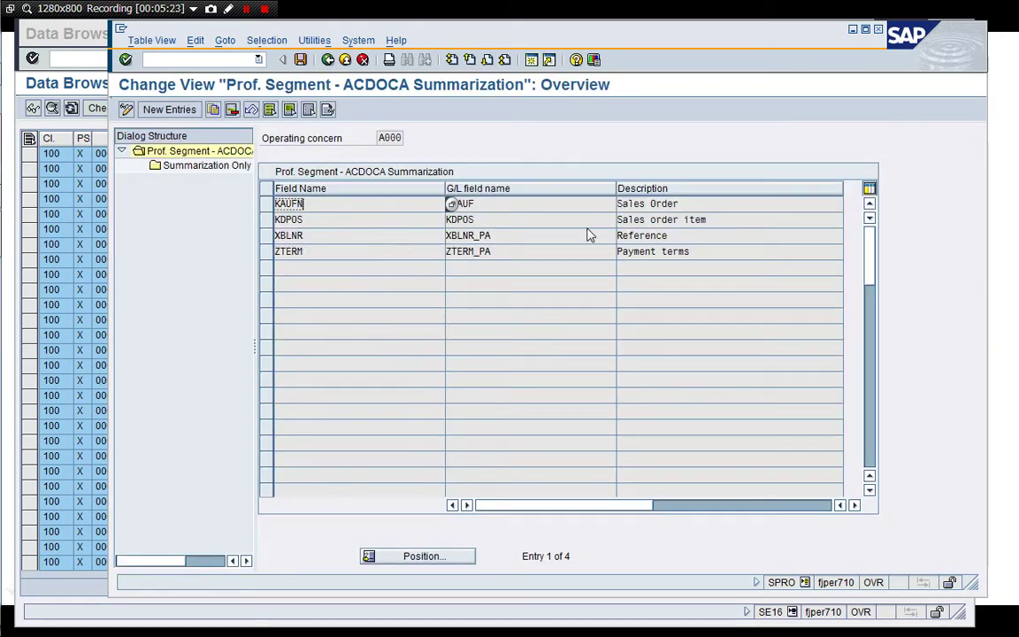
pyautogui.moveTo(566, 154)
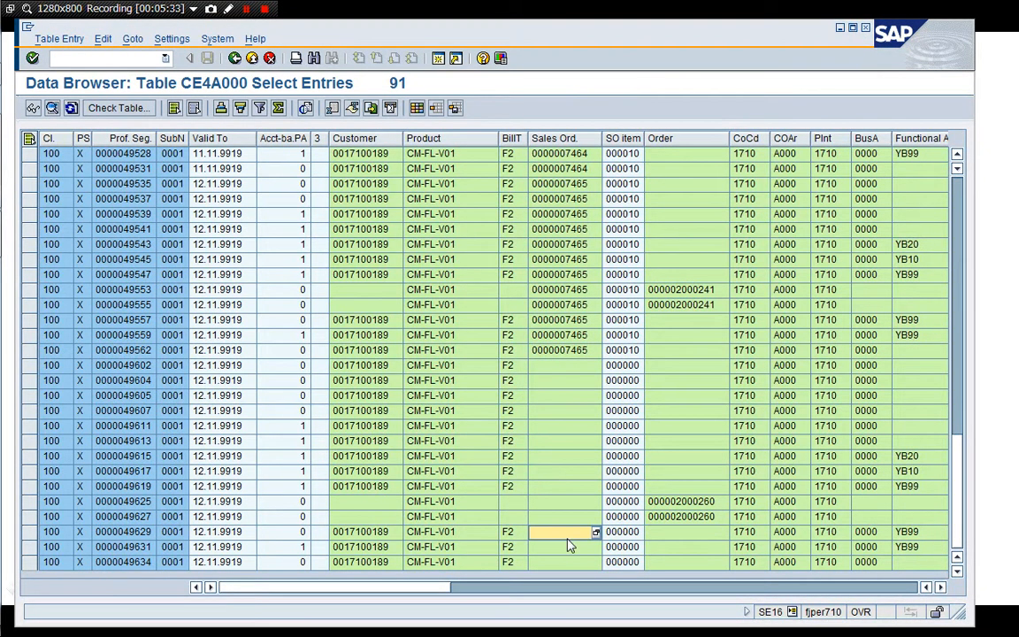
pyautogui.click(564, 562)
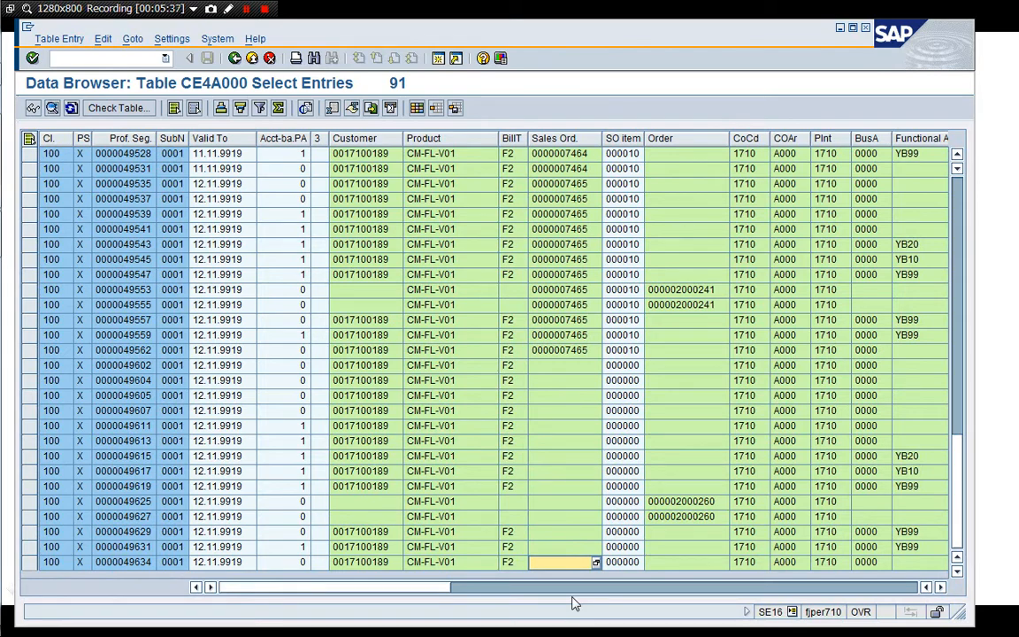
pyautogui.click(622, 562)
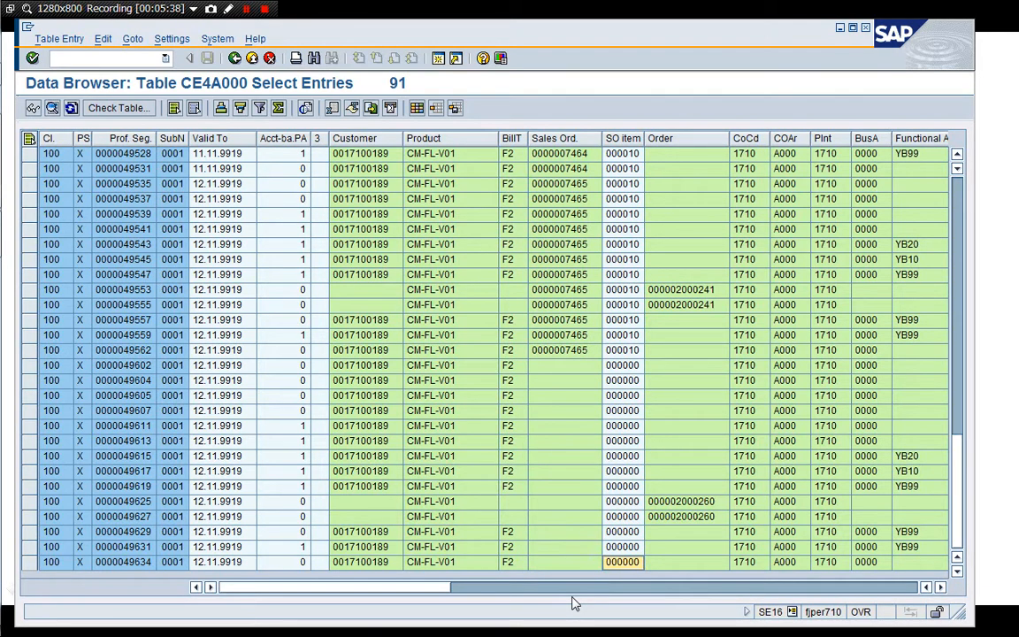
pyautogui.click(560, 562)
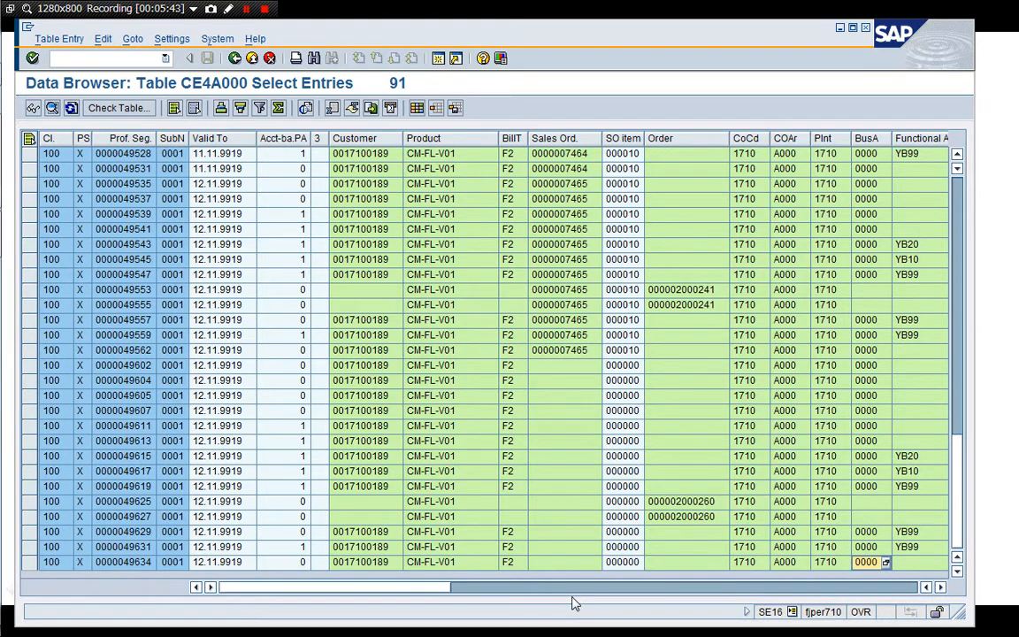
# - Scroll CE4A000 right through profit center, customer group and costing columns to base unit ST
pyautogui.hscroll(3)
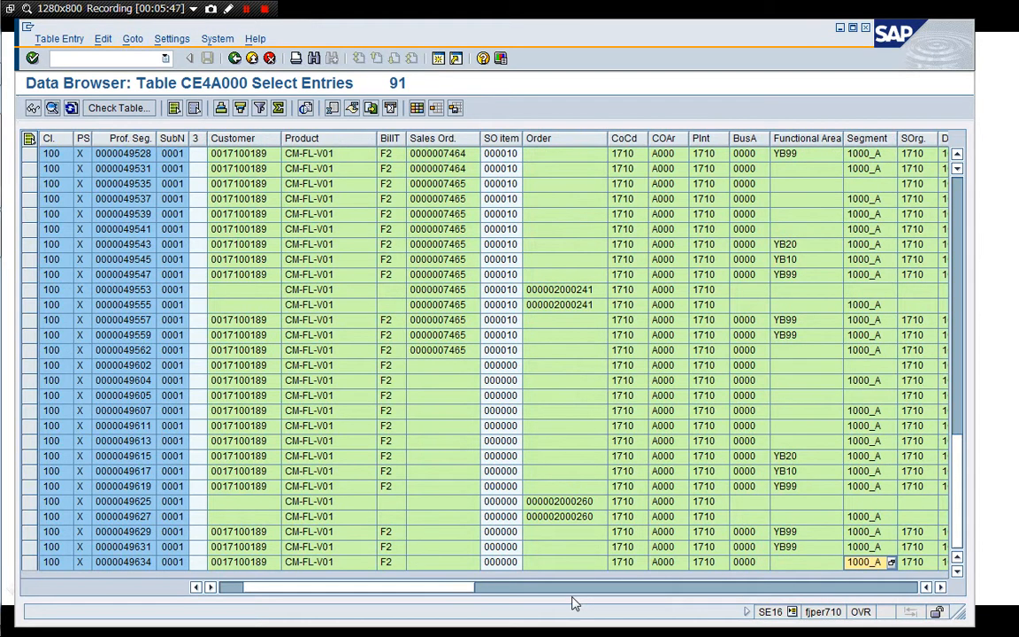
pyautogui.hscroll(3)
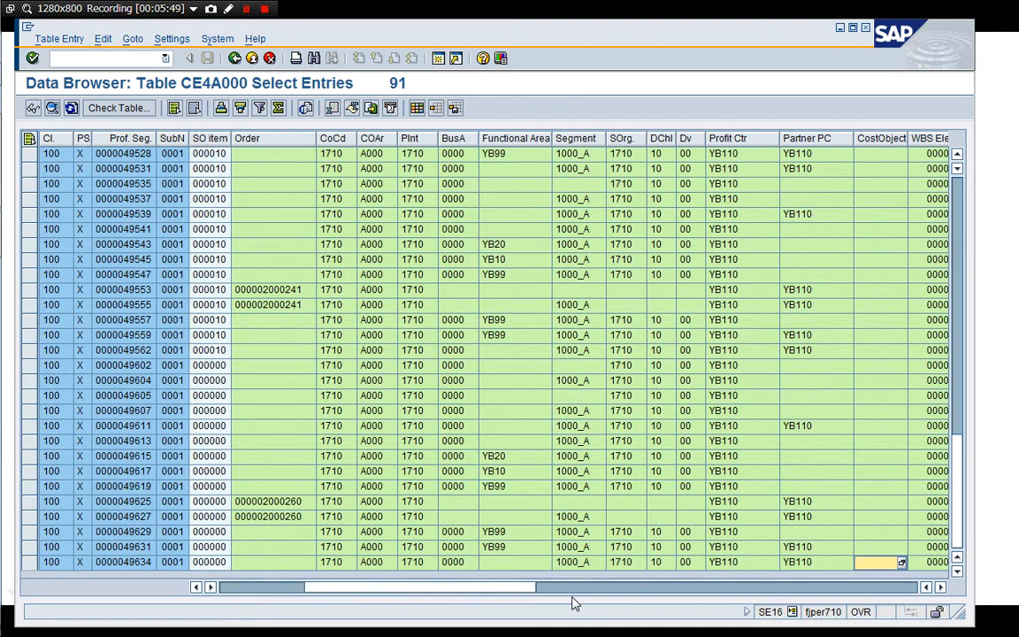
pyautogui.hscroll(3)
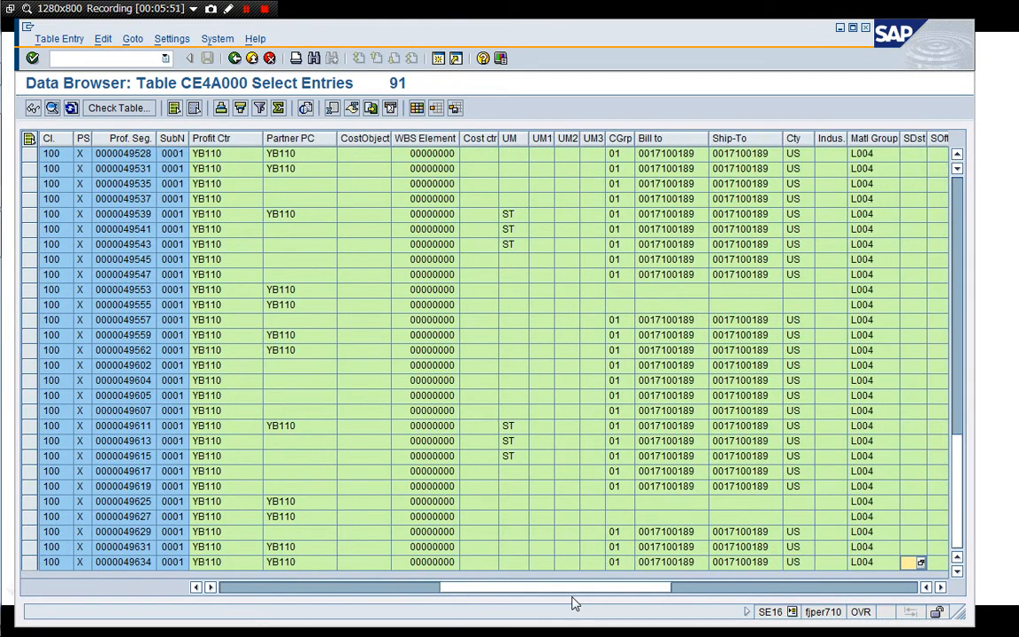
pyautogui.hscroll(3)
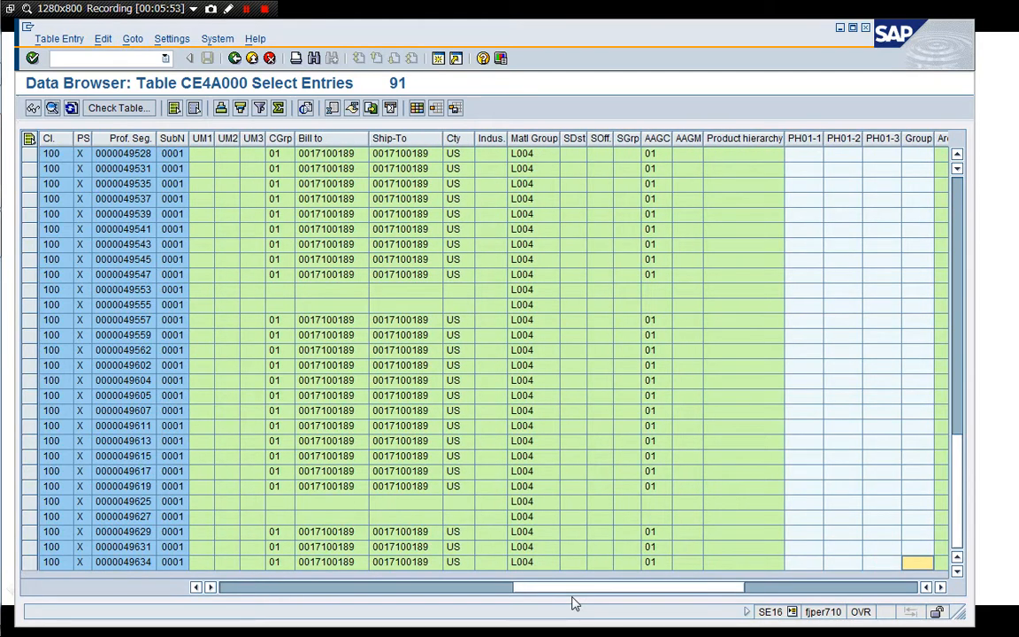
pyautogui.hscroll(3)
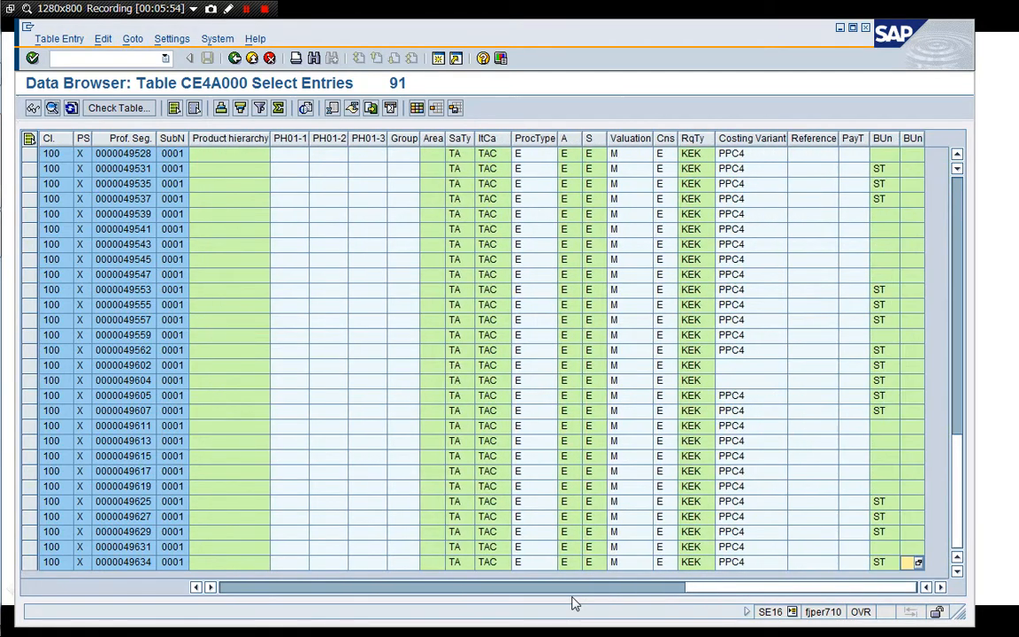
pyautogui.moveTo(646, 551)
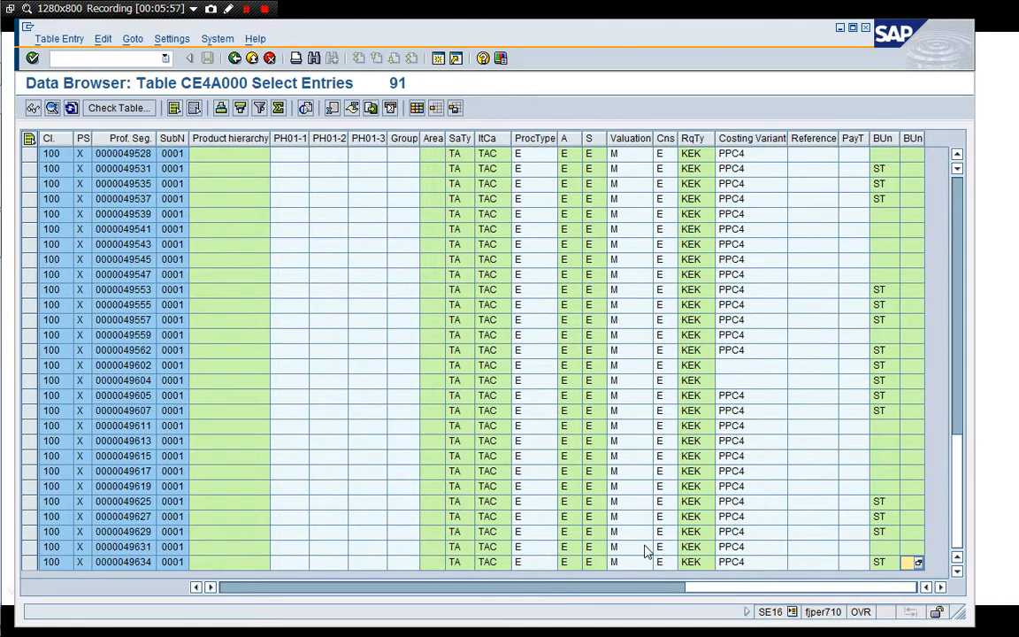
pyautogui.moveTo(845, 40)
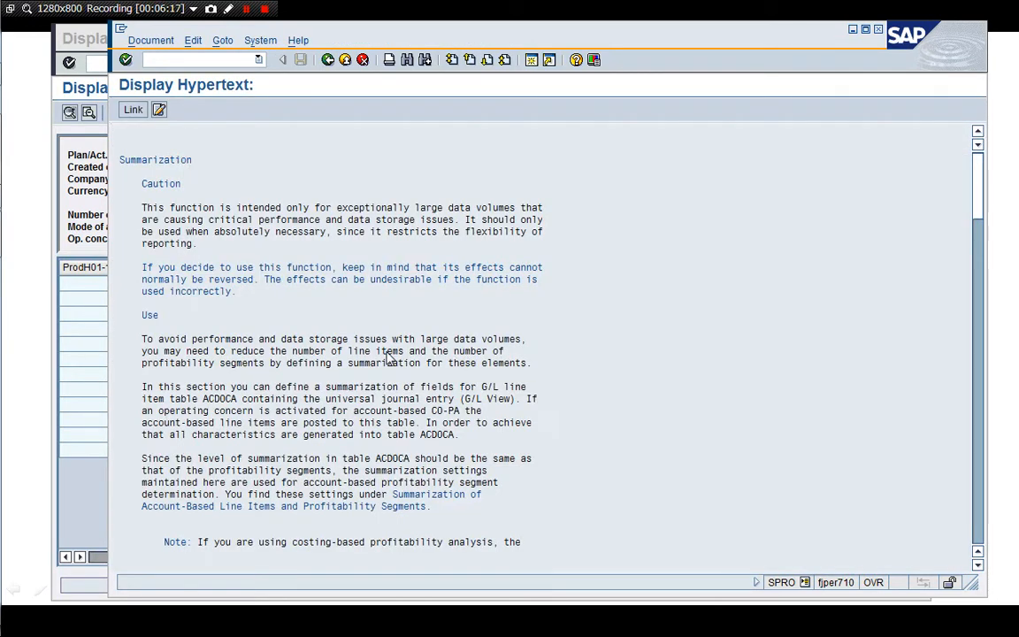
pyautogui.moveTo(453, 400)
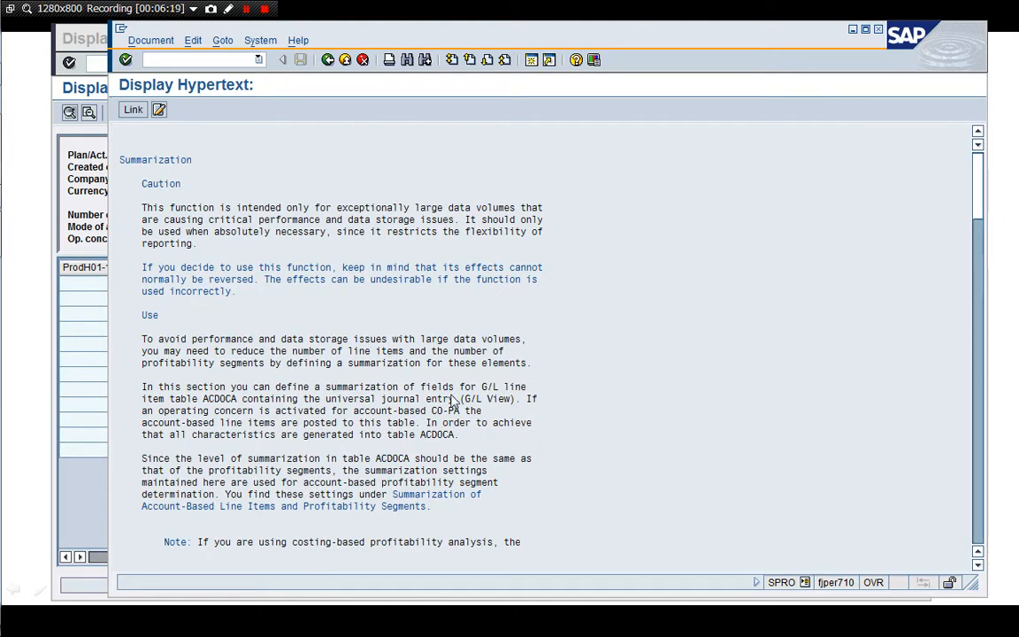
pyautogui.moveTo(492, 91)
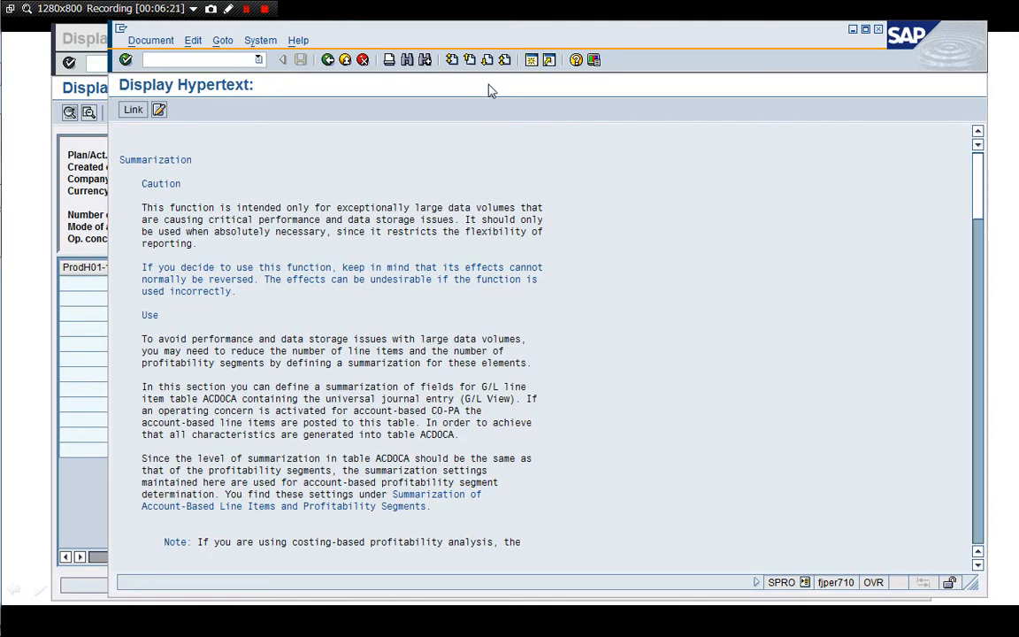
# - Read the summarization caution, dependent/independent summarization, recommendations and restrictions
pyautogui.scroll(-3)
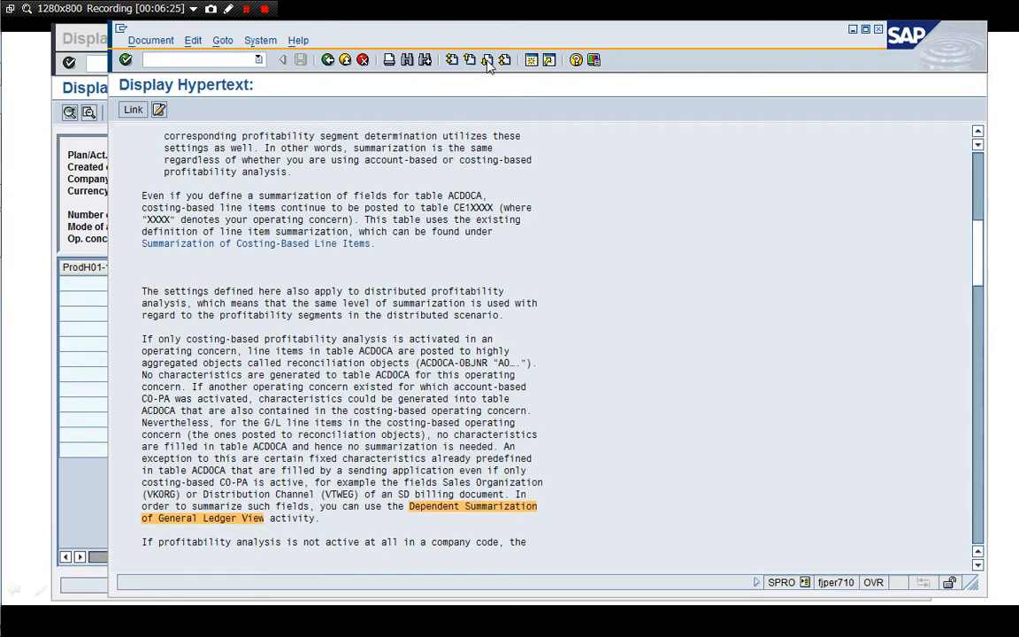
pyautogui.scroll(-3)
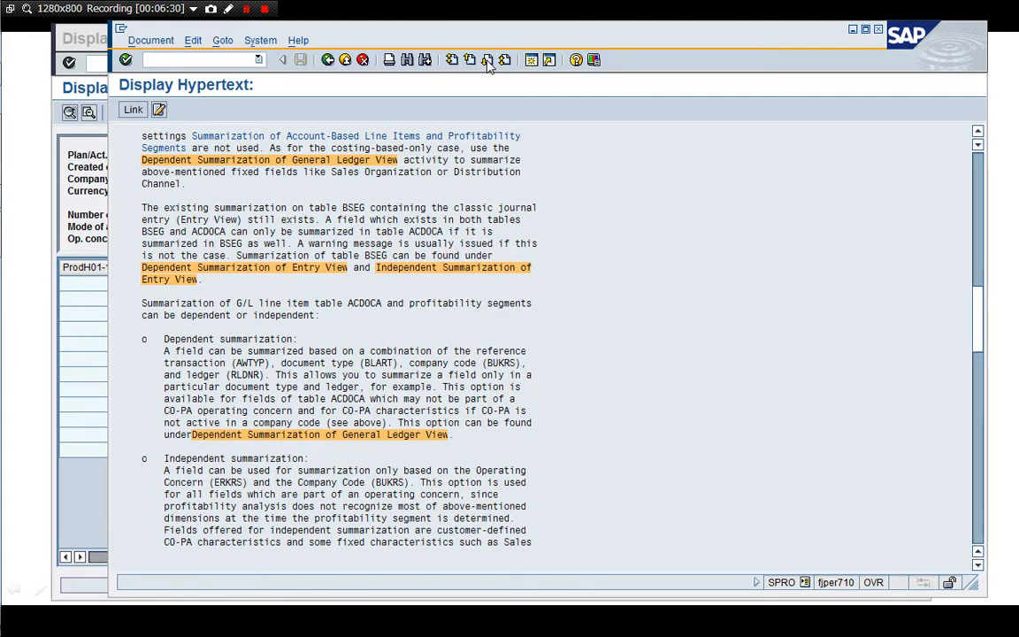
pyautogui.scroll(-3)
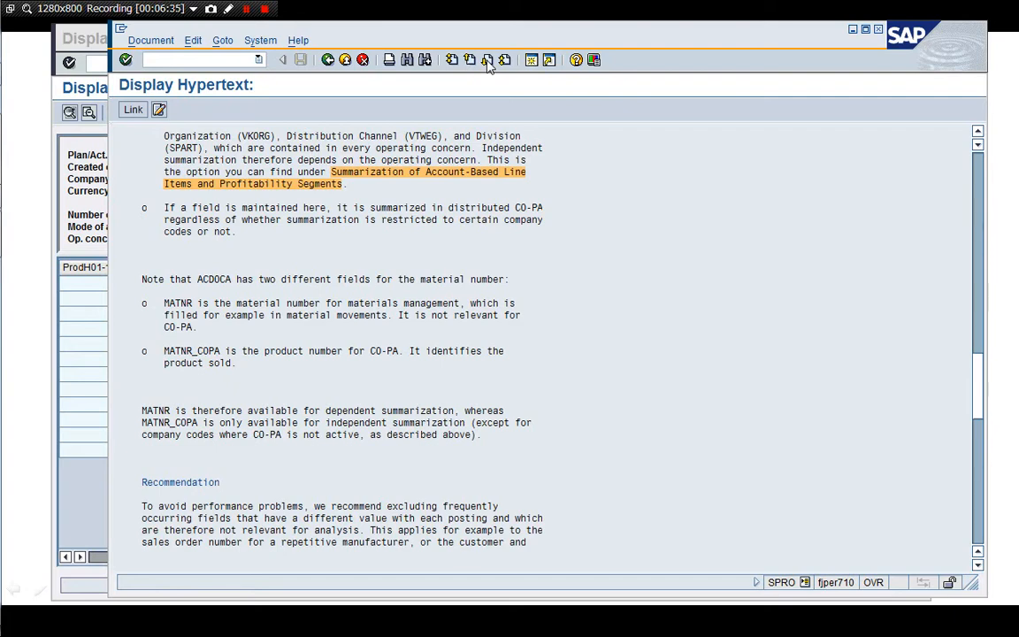
pyautogui.scroll(-3)
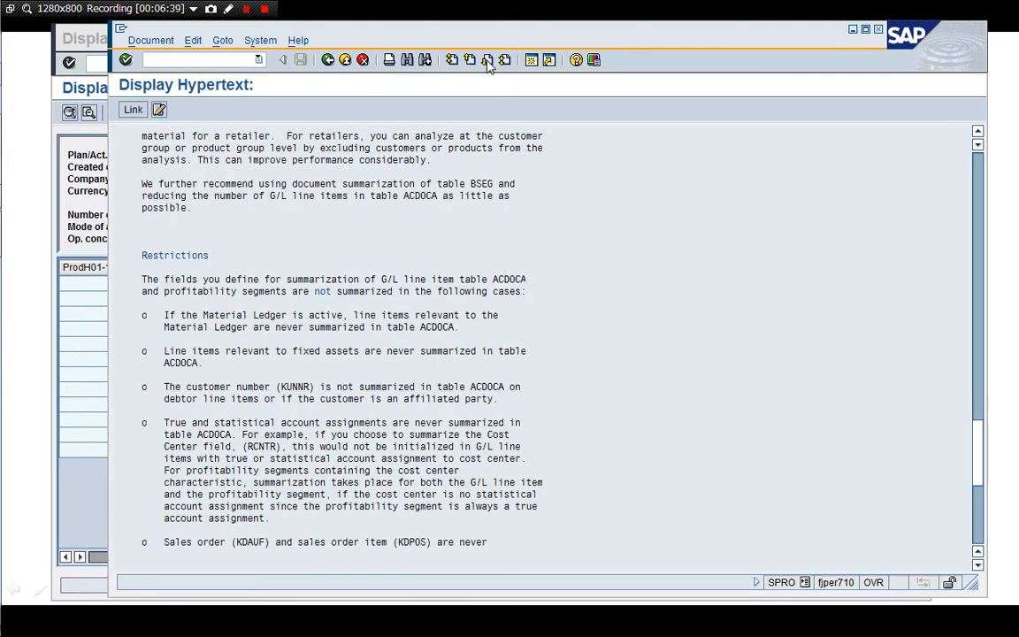
pyautogui.scroll(-3)
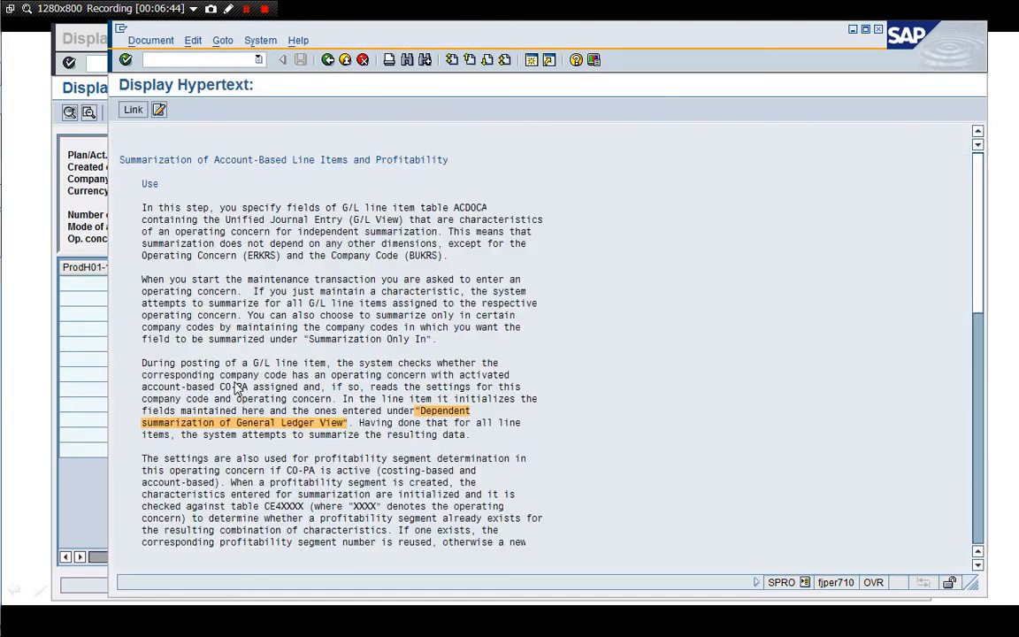
pyautogui.moveTo(608, 232)
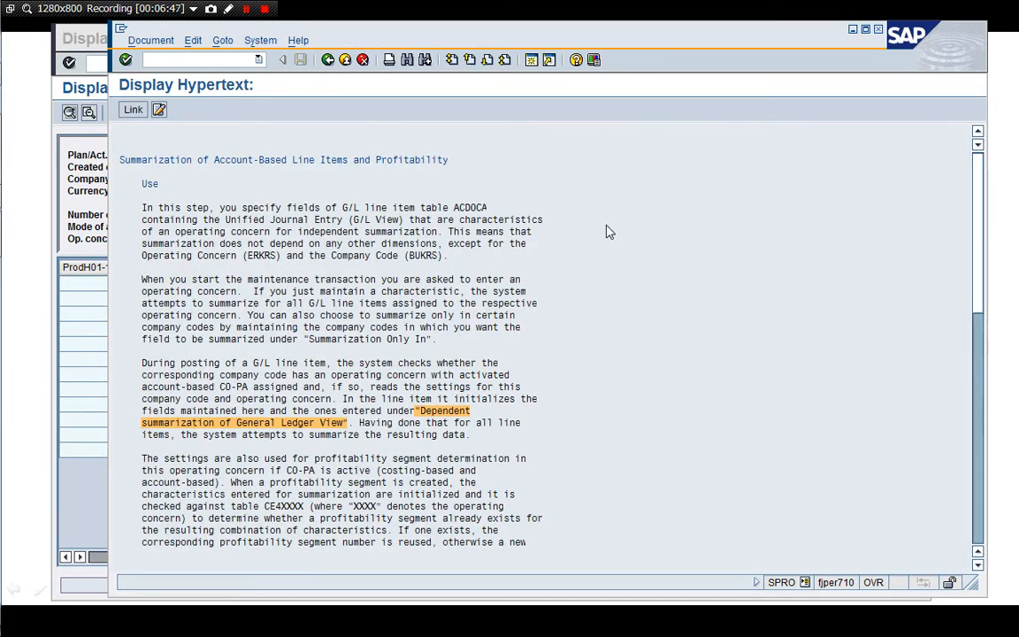
pyautogui.scroll(-3)
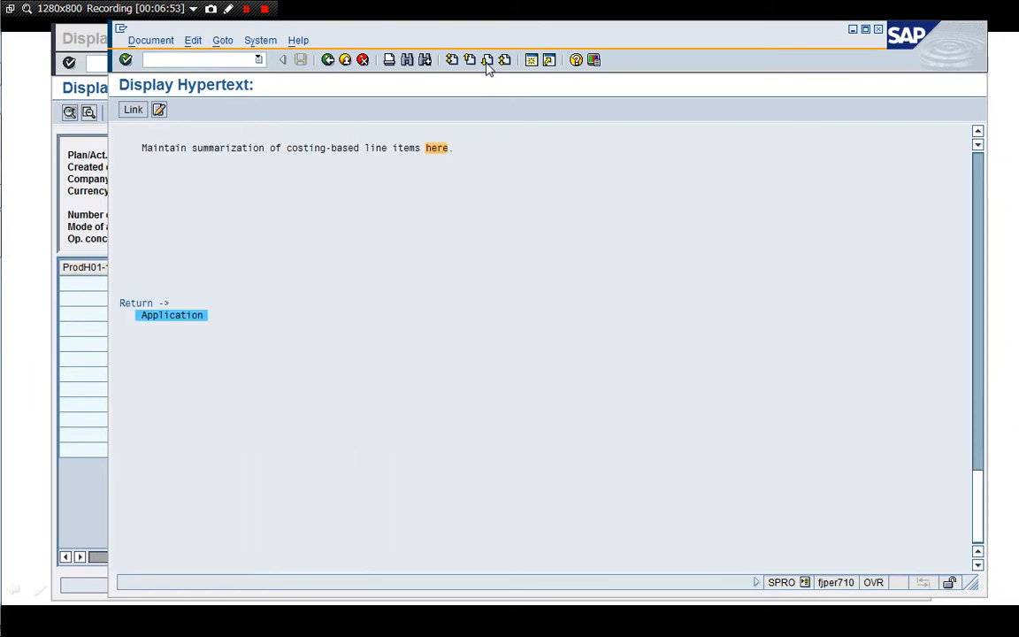
# - Open the costing-based line items documentation and read its billing and FI document examples
pyautogui.click(328, 59)
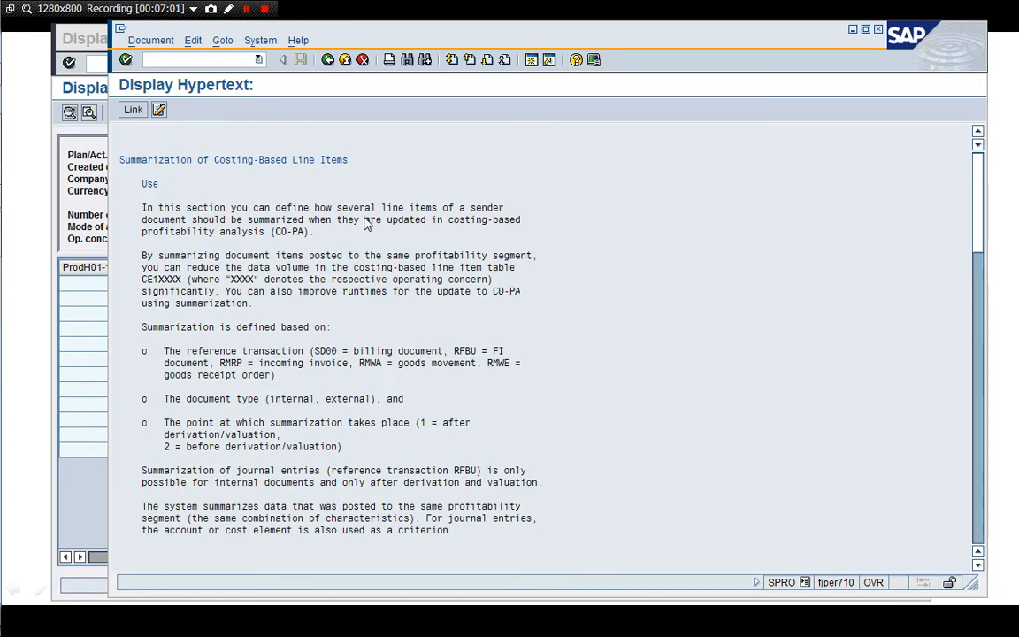
pyautogui.moveTo(484, 60)
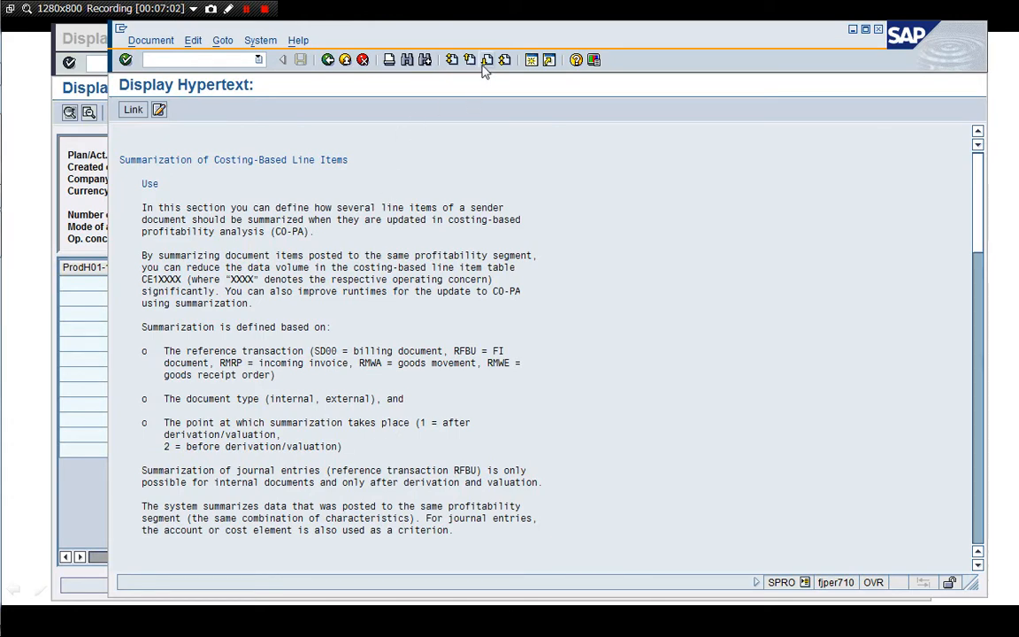
pyautogui.scroll(-3)
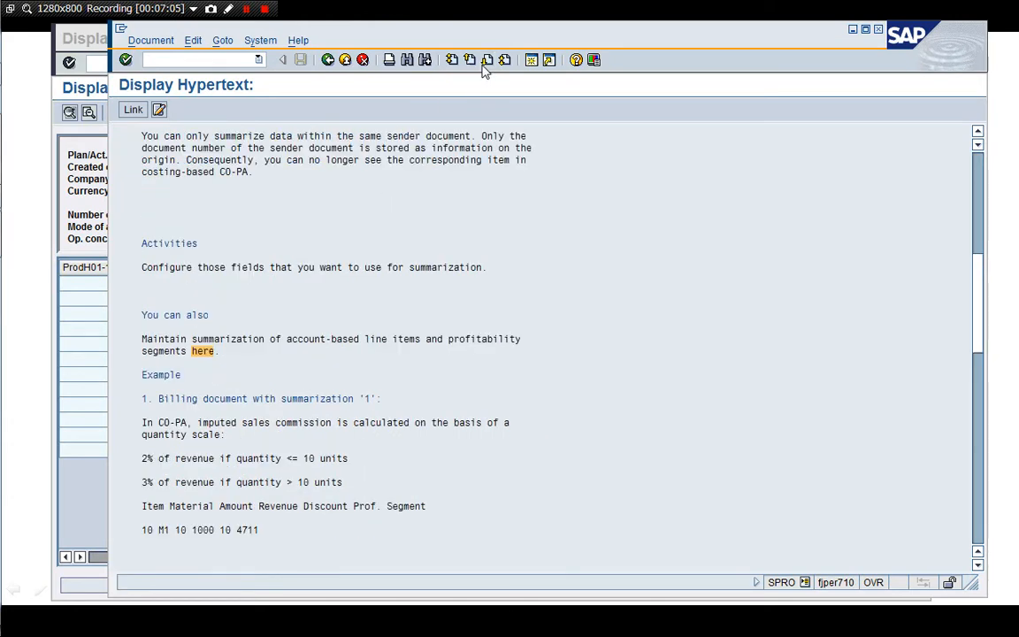
pyautogui.scroll(-3)
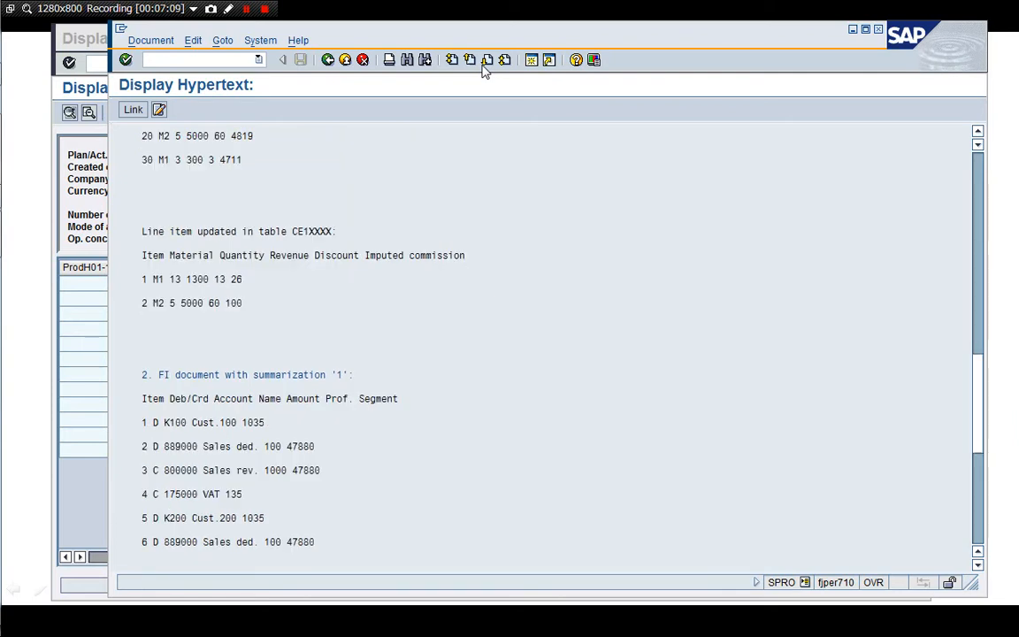
pyautogui.scroll(-3)
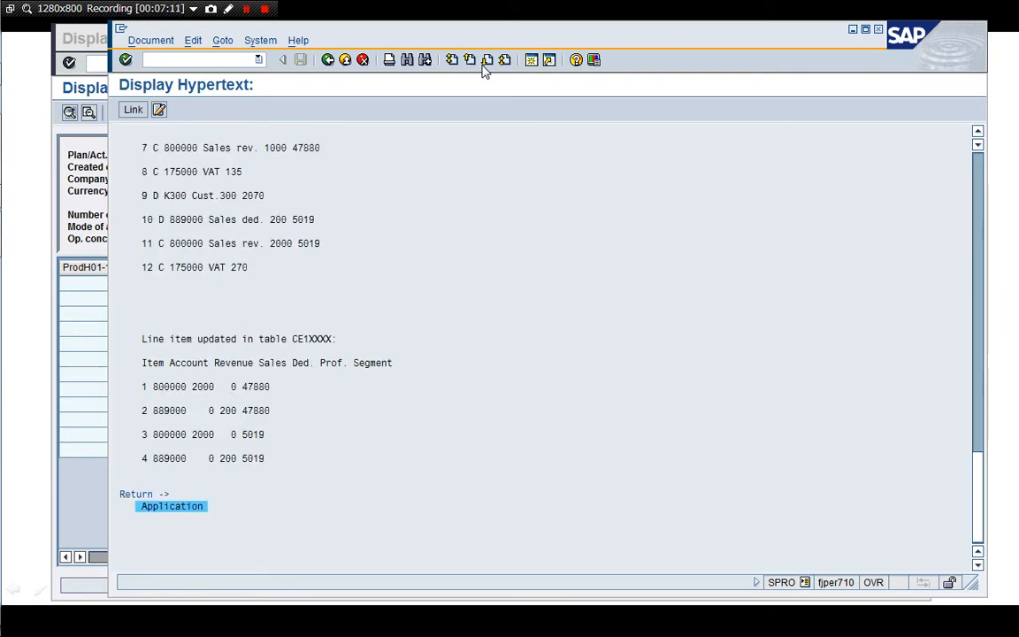